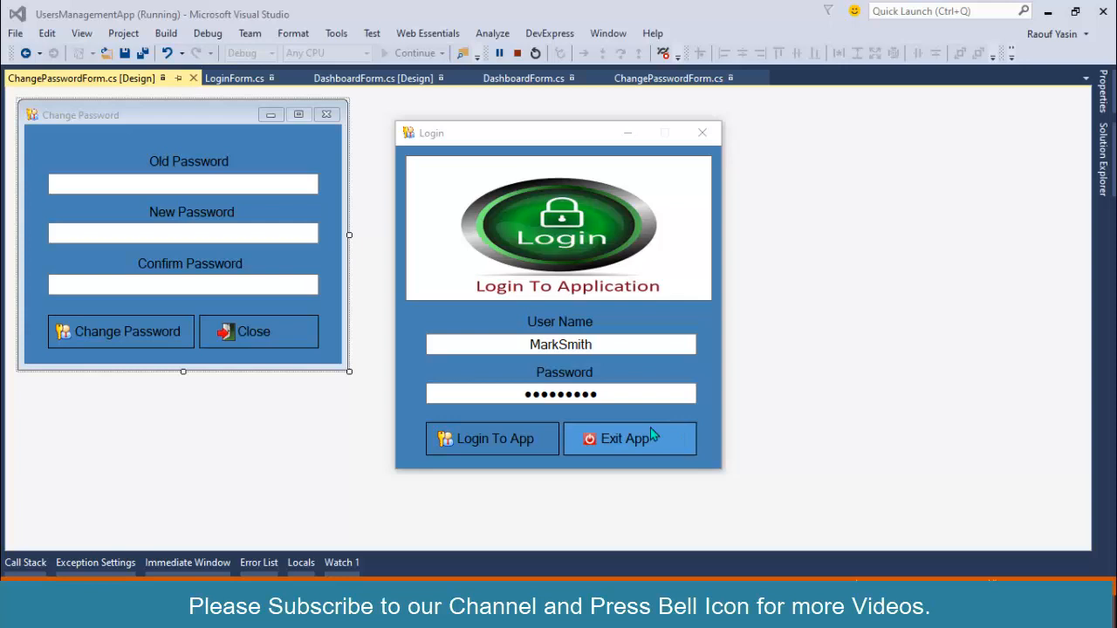
- Log in, try Change Password with a blank old password, then close it
left_click(491, 438)
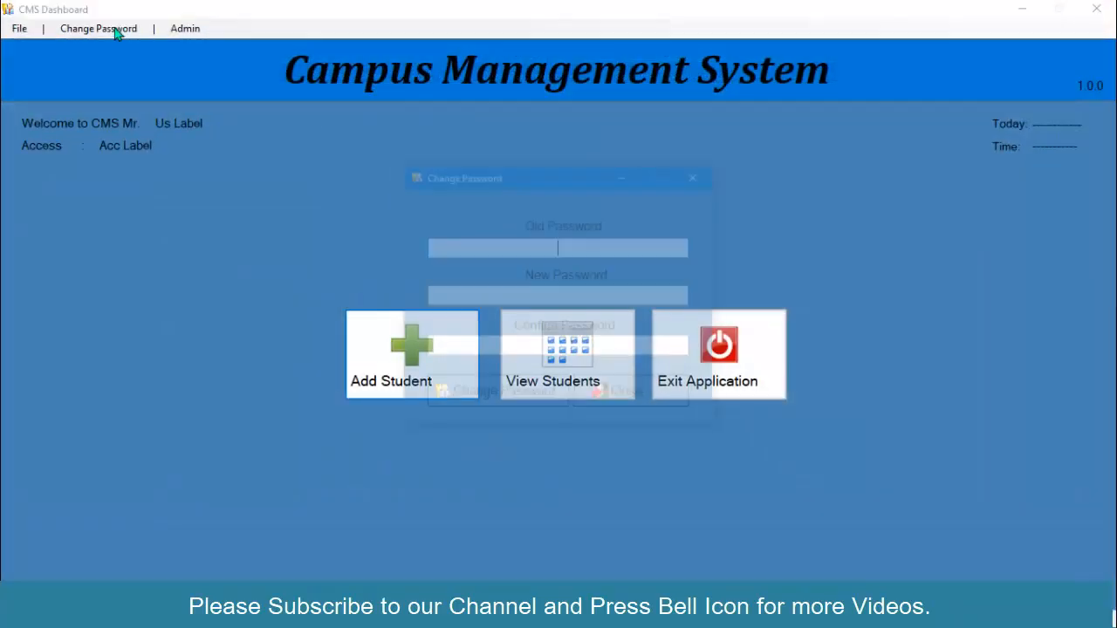
left_click(496, 394)
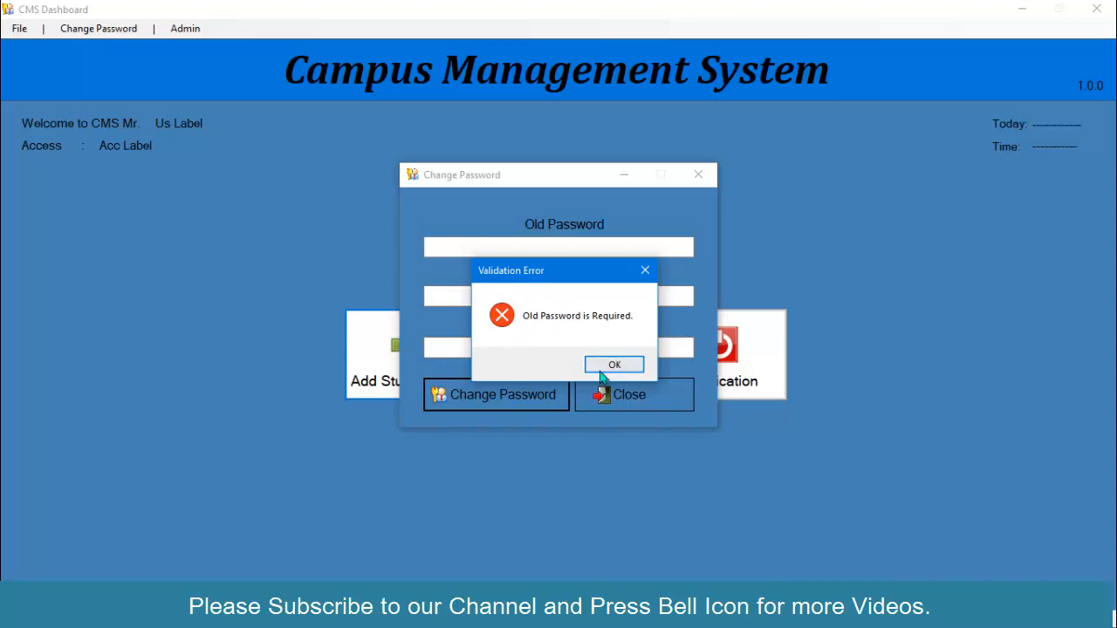
left_click(615, 364)
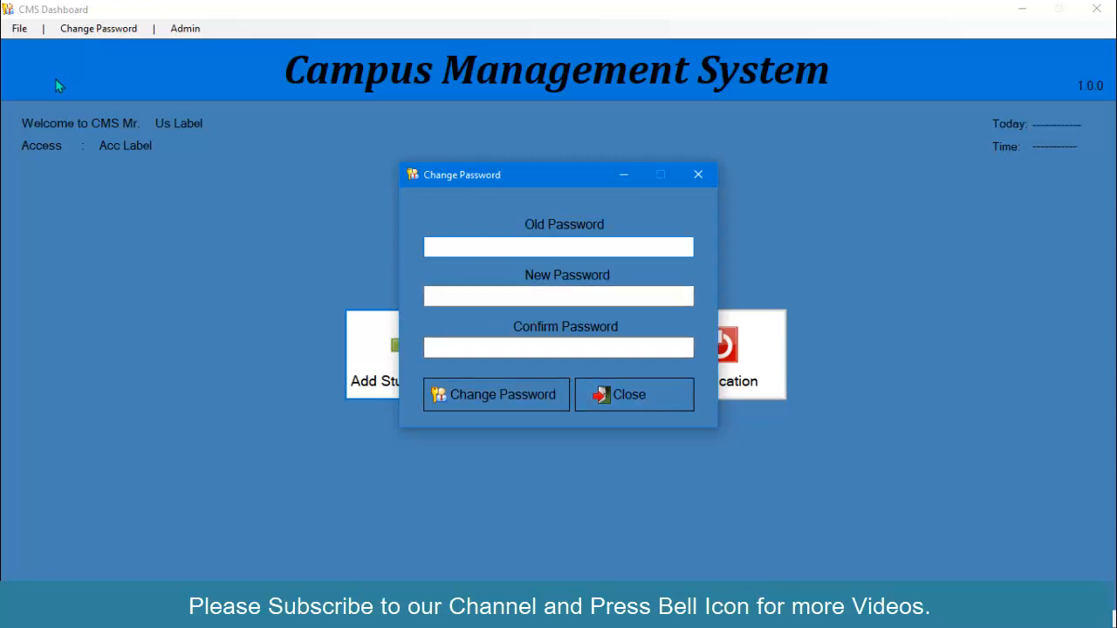
mouse_move(392, 181)
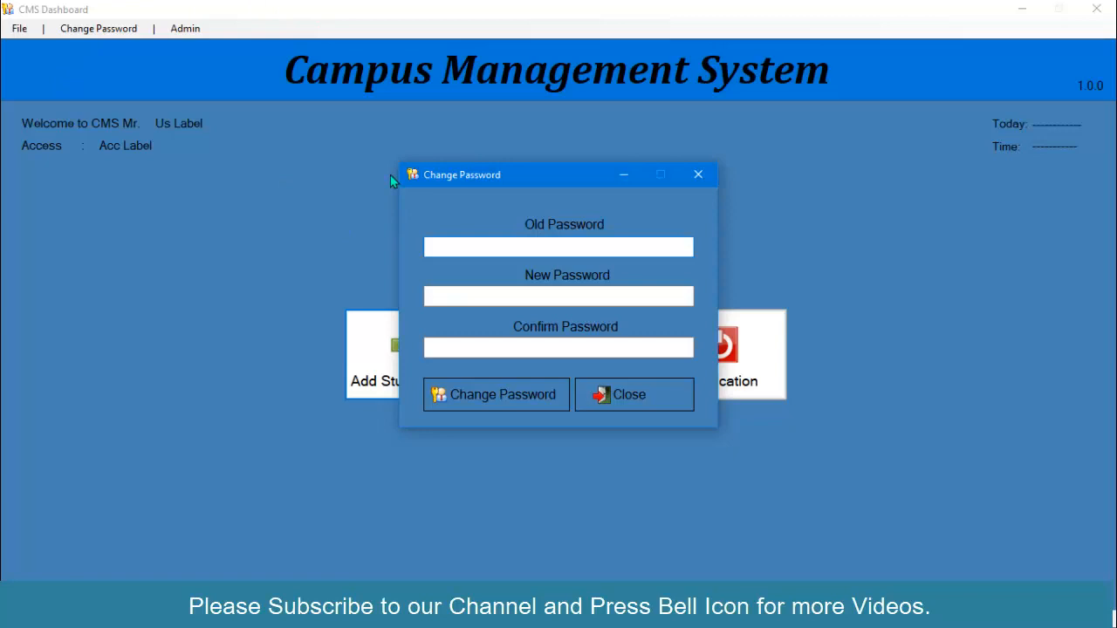
mouse_move(572, 233)
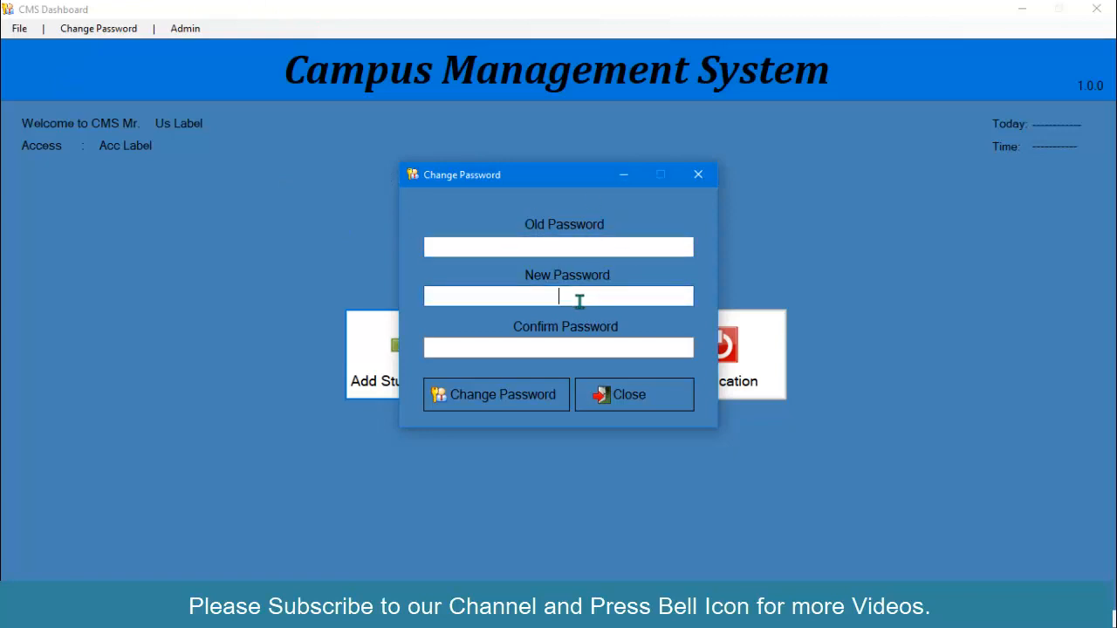
mouse_move(558, 247)
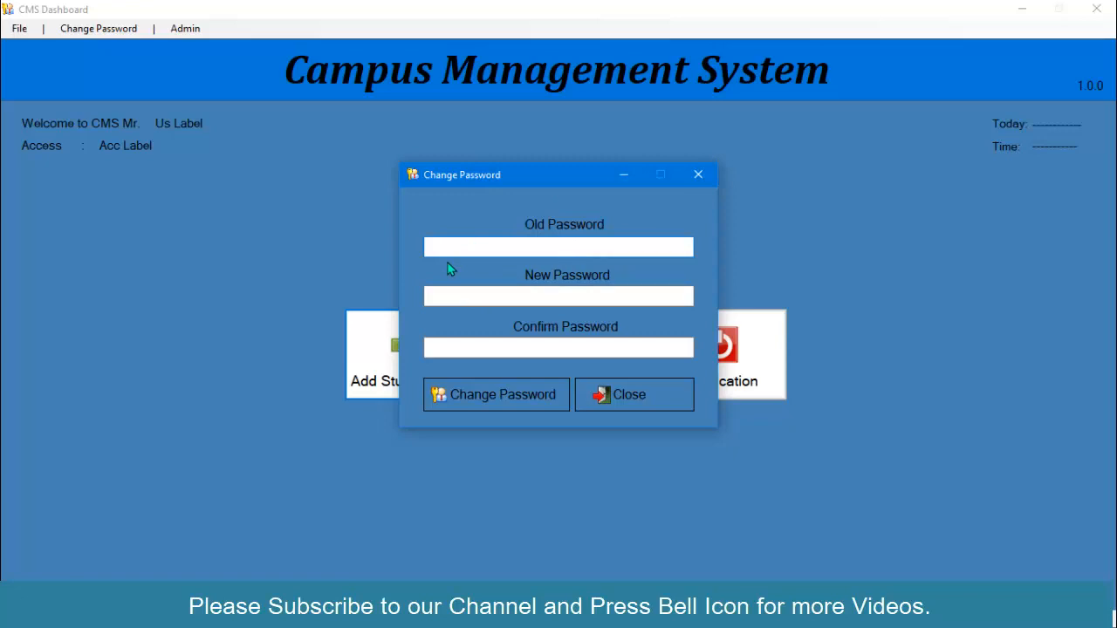
left_click(559, 247)
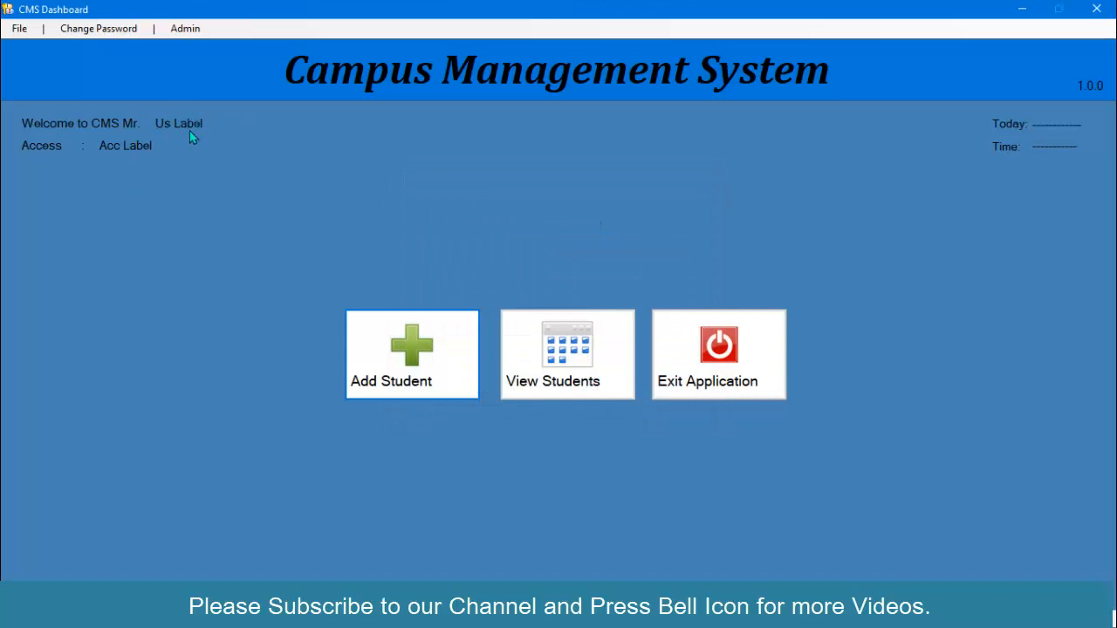
mouse_move(190, 129)
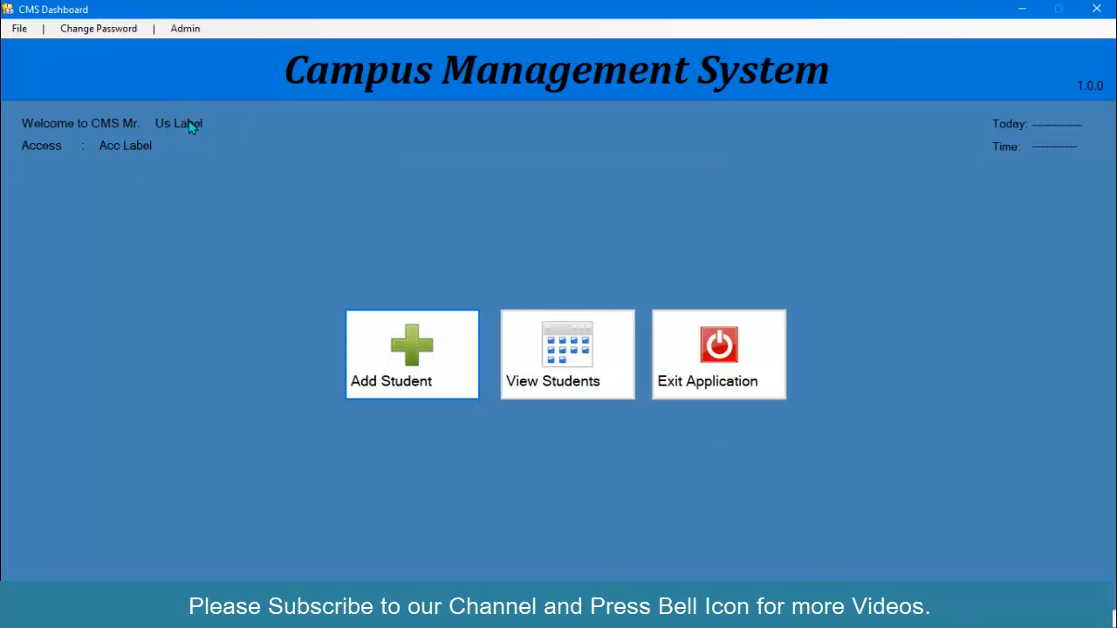
mouse_move(68, 151)
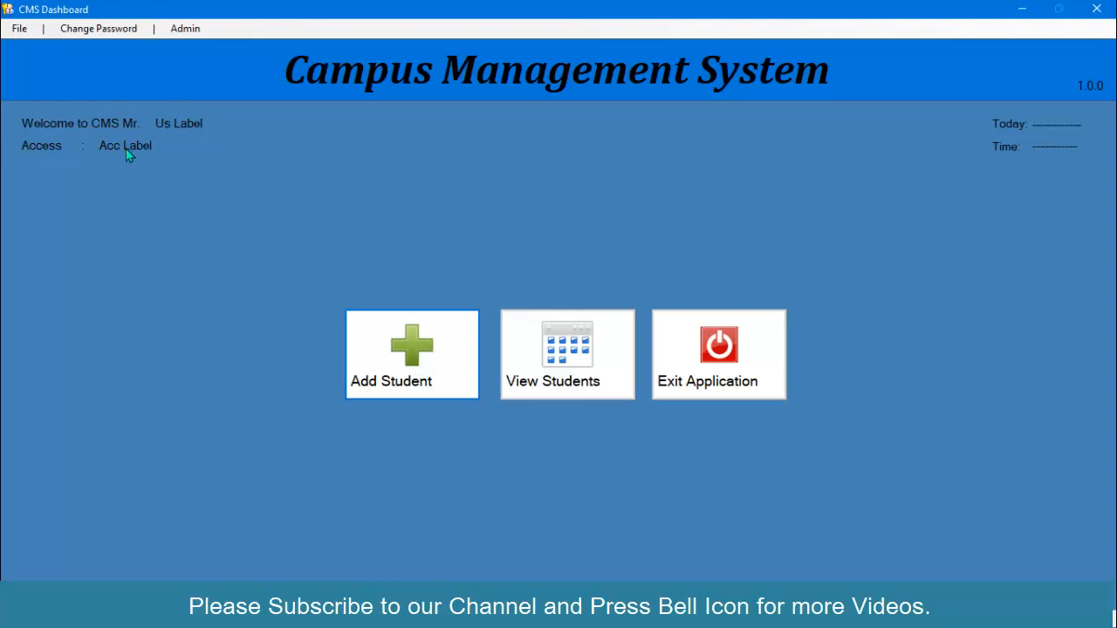
mouse_move(165, 125)
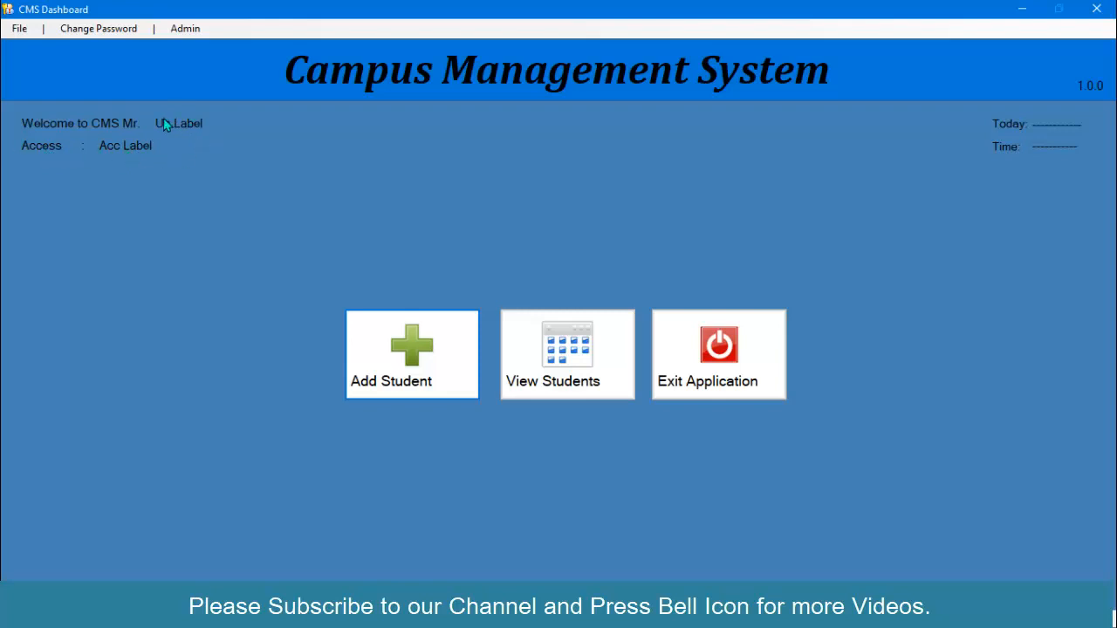
mouse_move(162, 133)
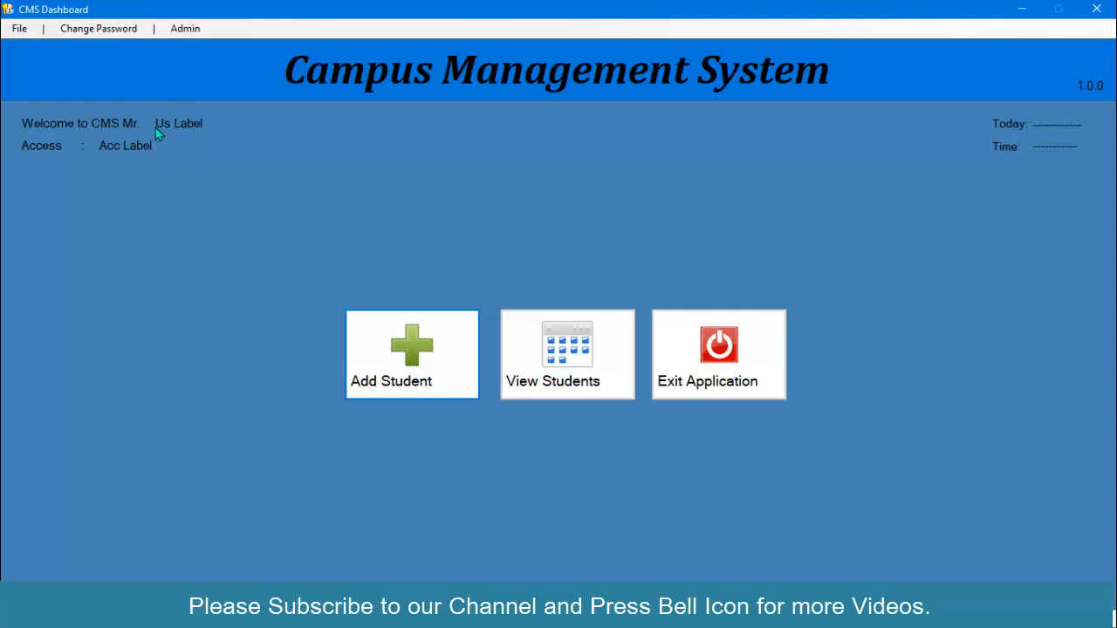
mouse_move(646, 328)
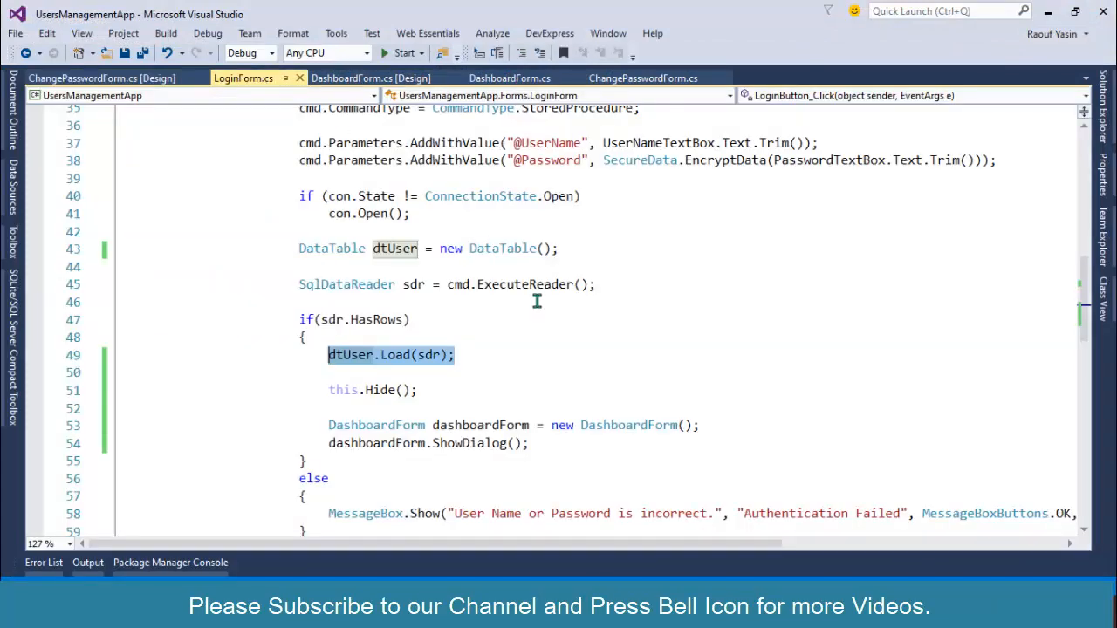
- Scroll through LoginButton_Click in LoginForm.cs to the dtUser.Load(sdr) block
left_click(366, 160)
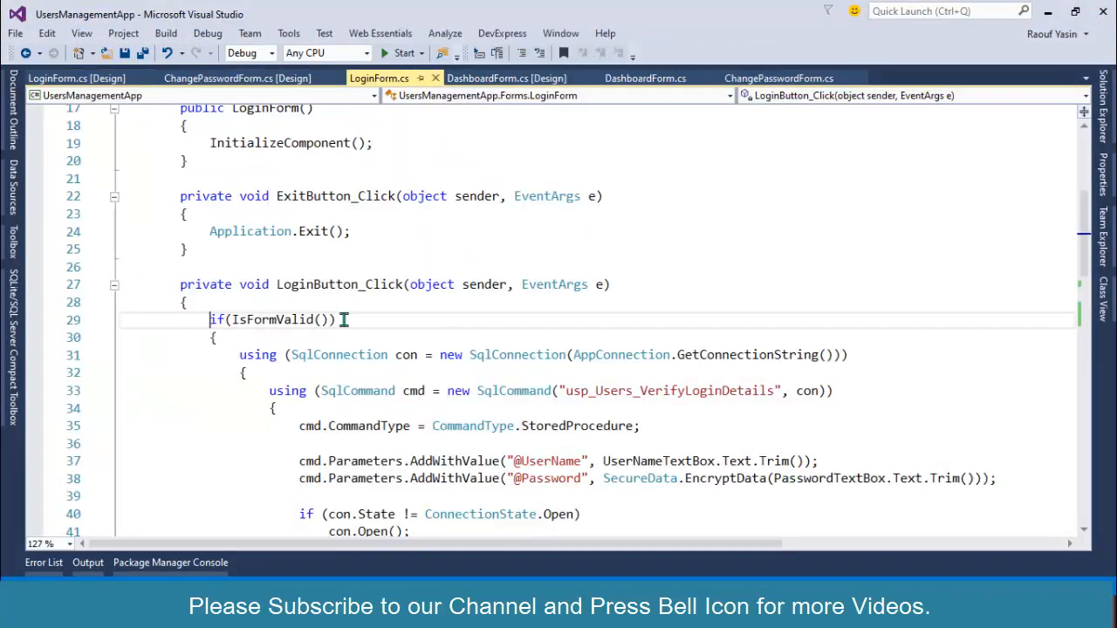
scroll("down", 3)
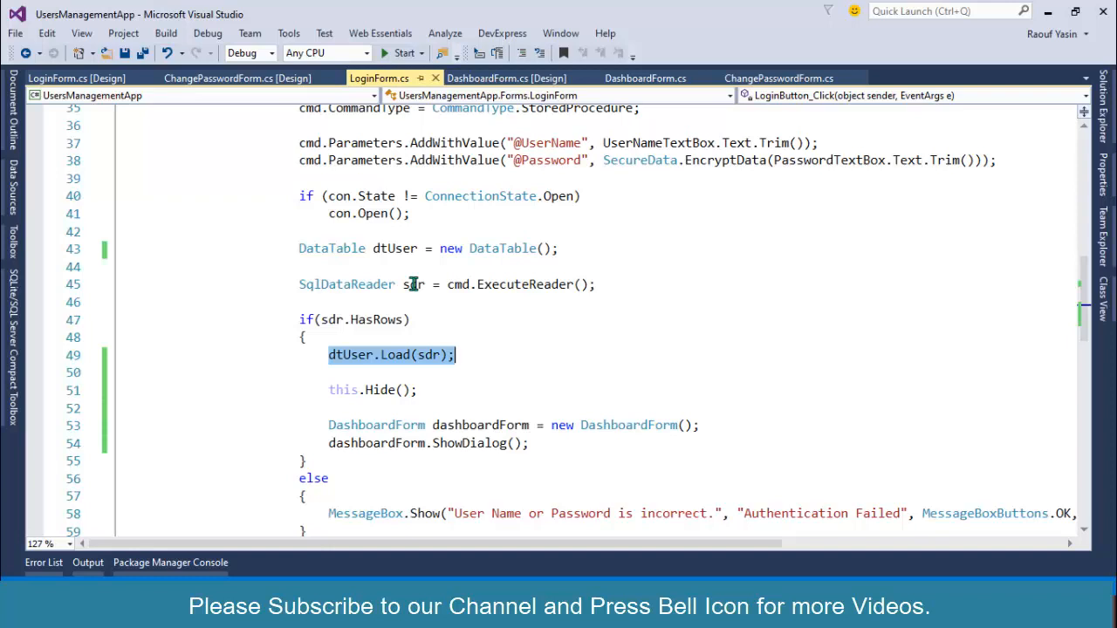
mouse_move(419, 366)
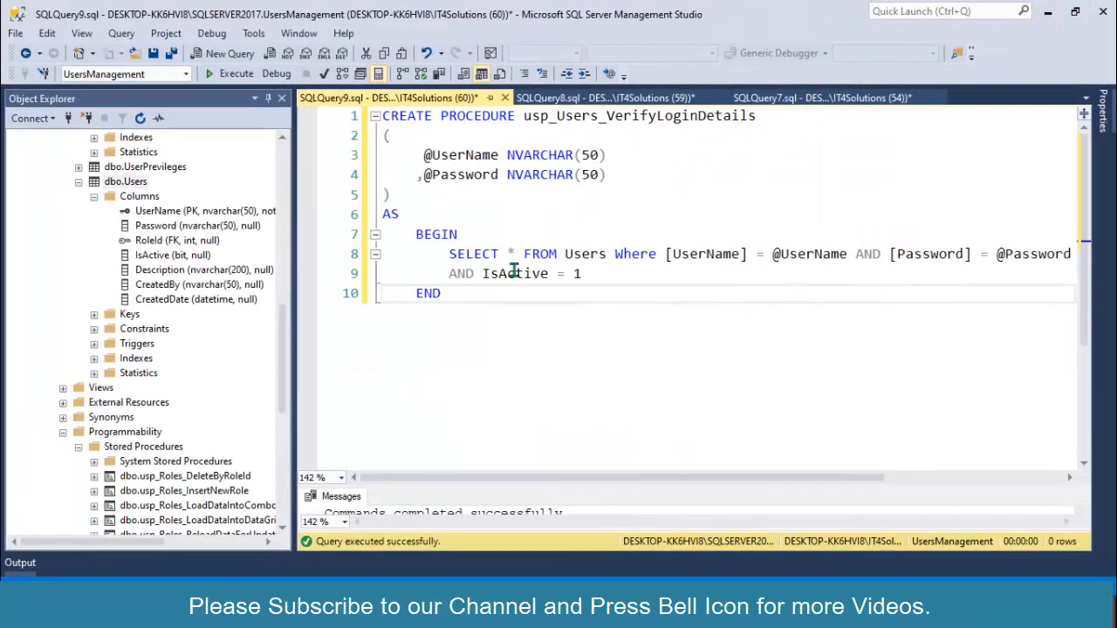
- Select 'SELECT * FROM Users' in usp_Users_VerifyLoginDetails and execute it
double_click(510, 254)
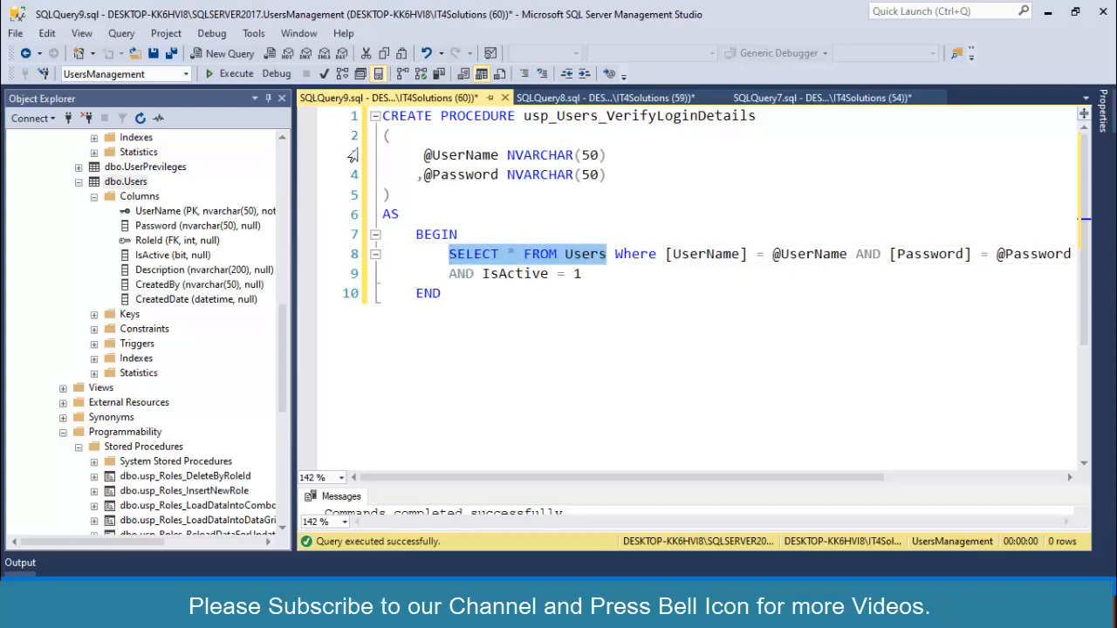
left_click(236, 73)
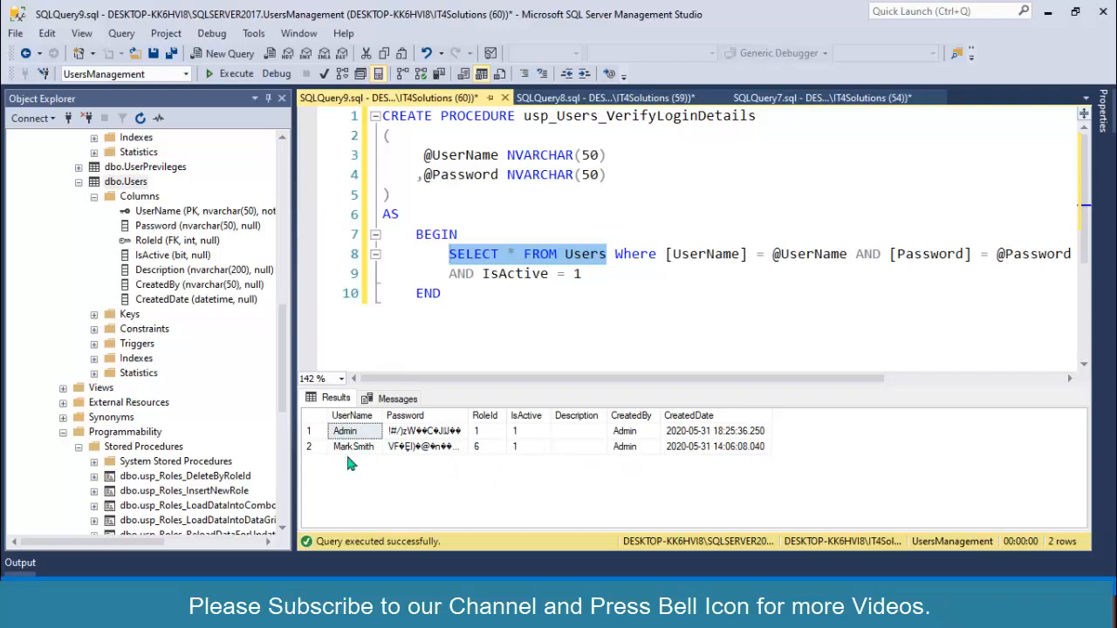
mouse_move(478, 422)
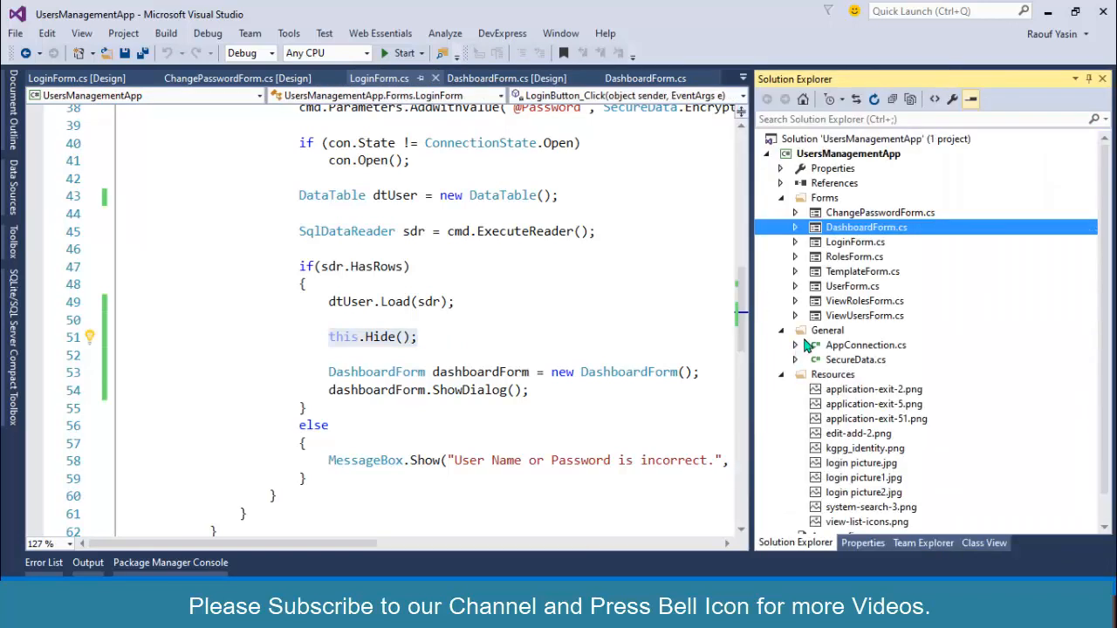
- Add a new class item named LoggedInUser under the General folder
right_click(827, 330)
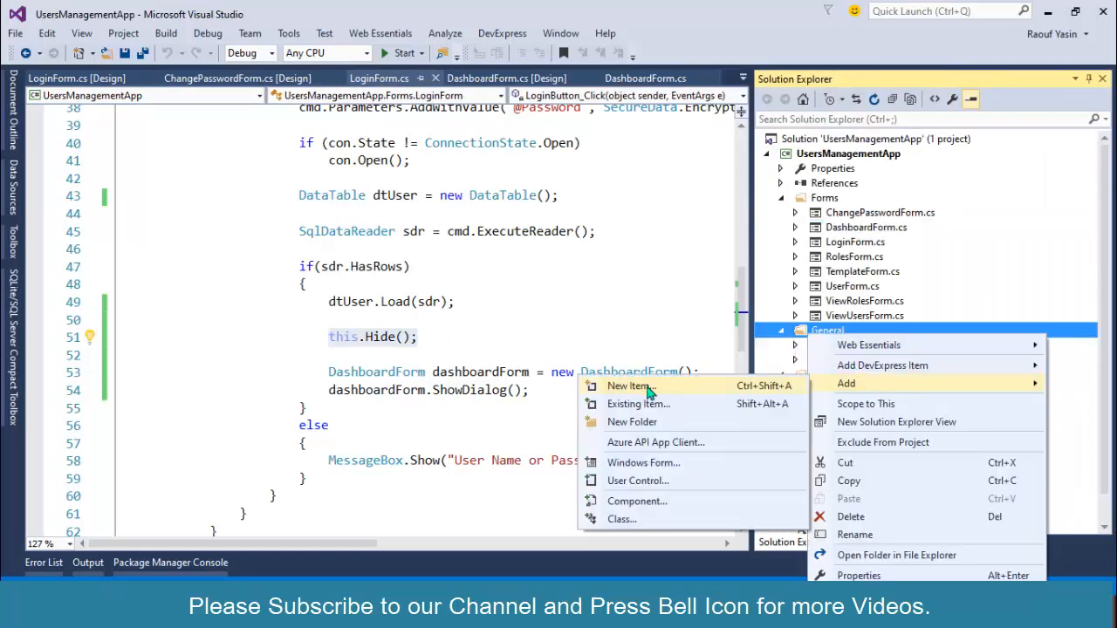
left_click(628, 385)
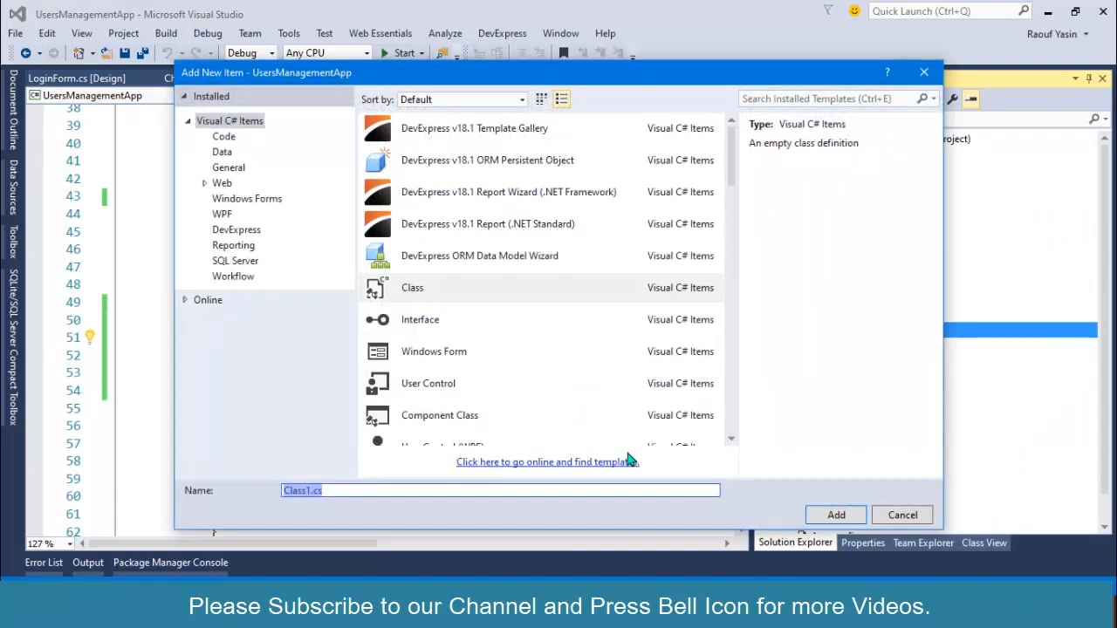
type("LoggedInUser")
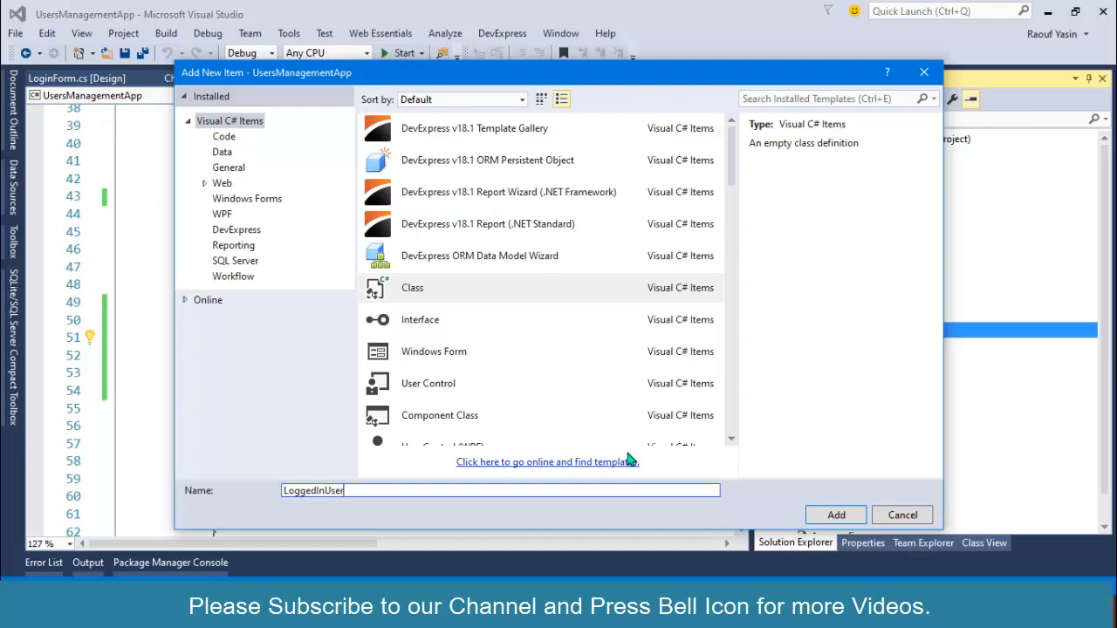
left_click(835, 514)
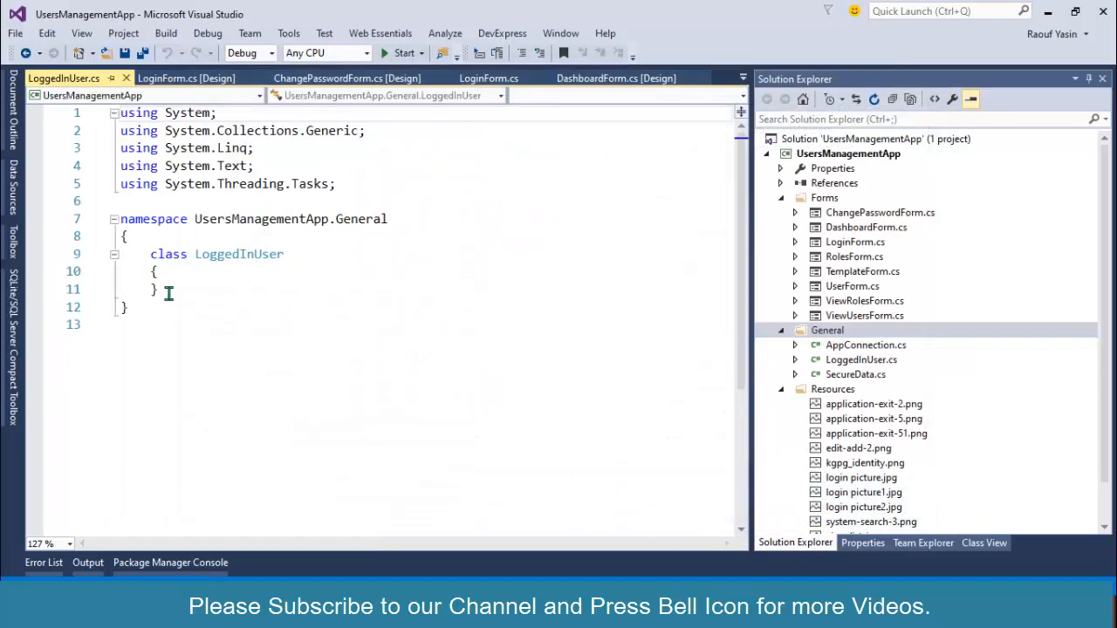
- Declare public class LoggedInUser with static string UserName and static int RoleId properties
type("public")
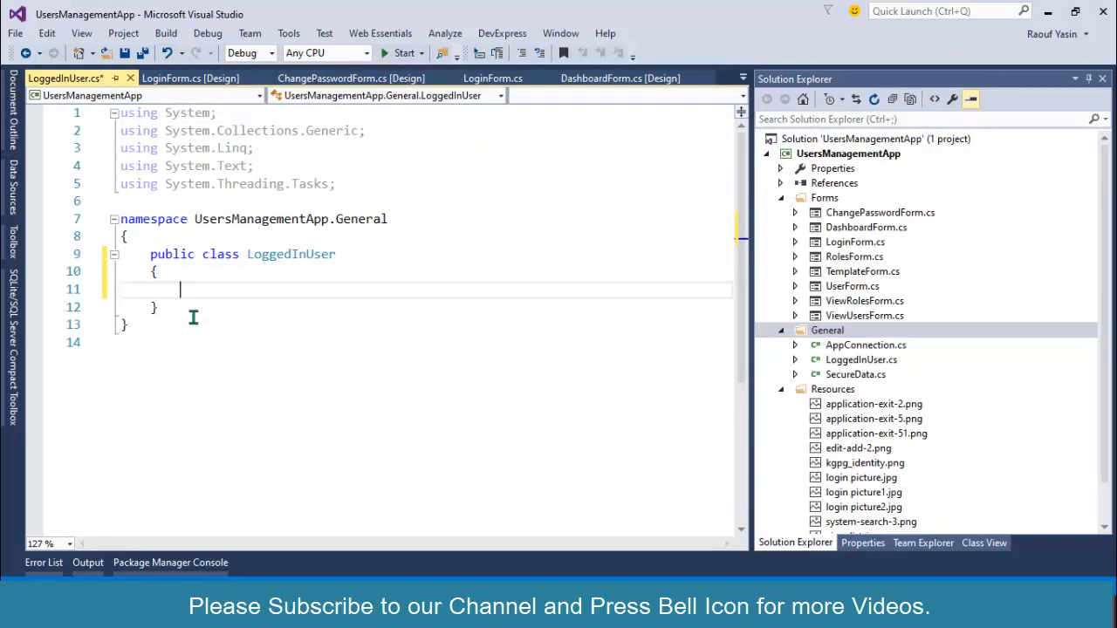
type("pr")
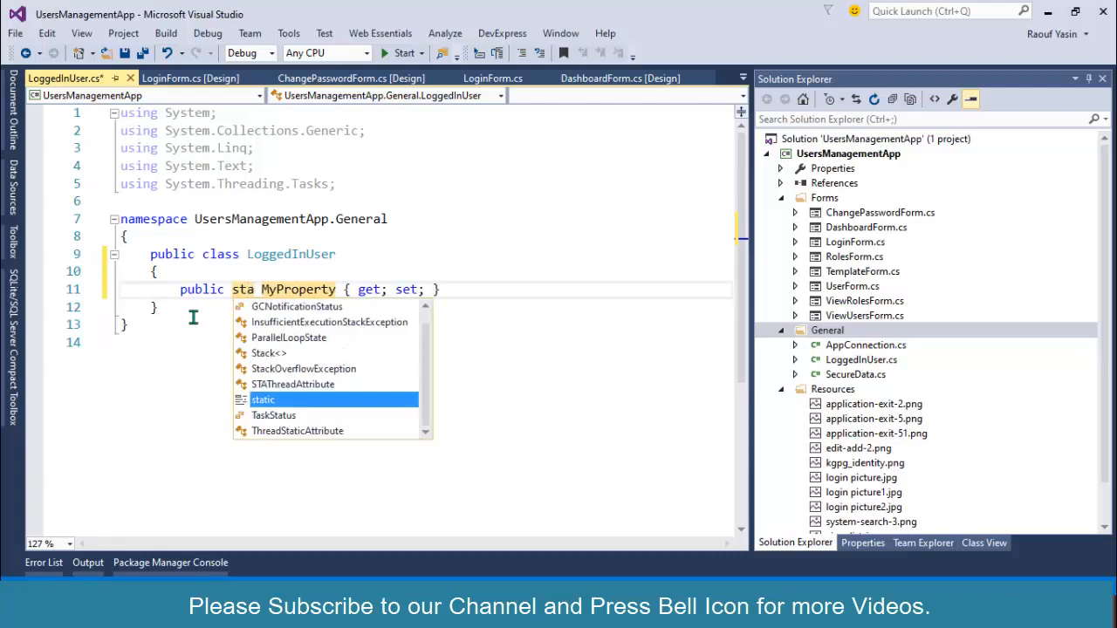
type("int")
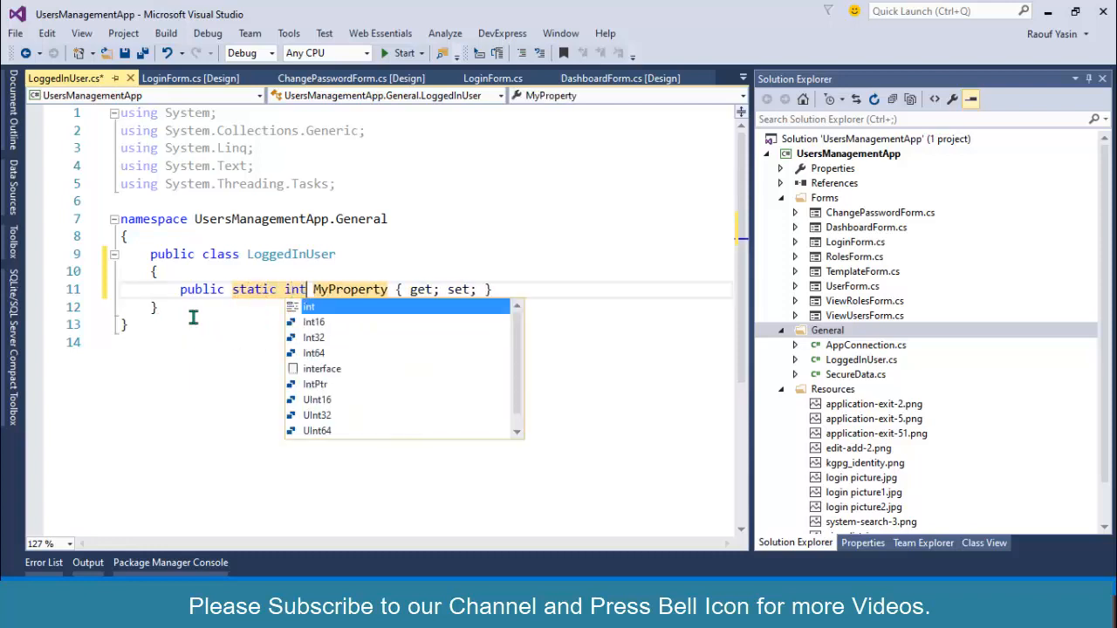
type("string")
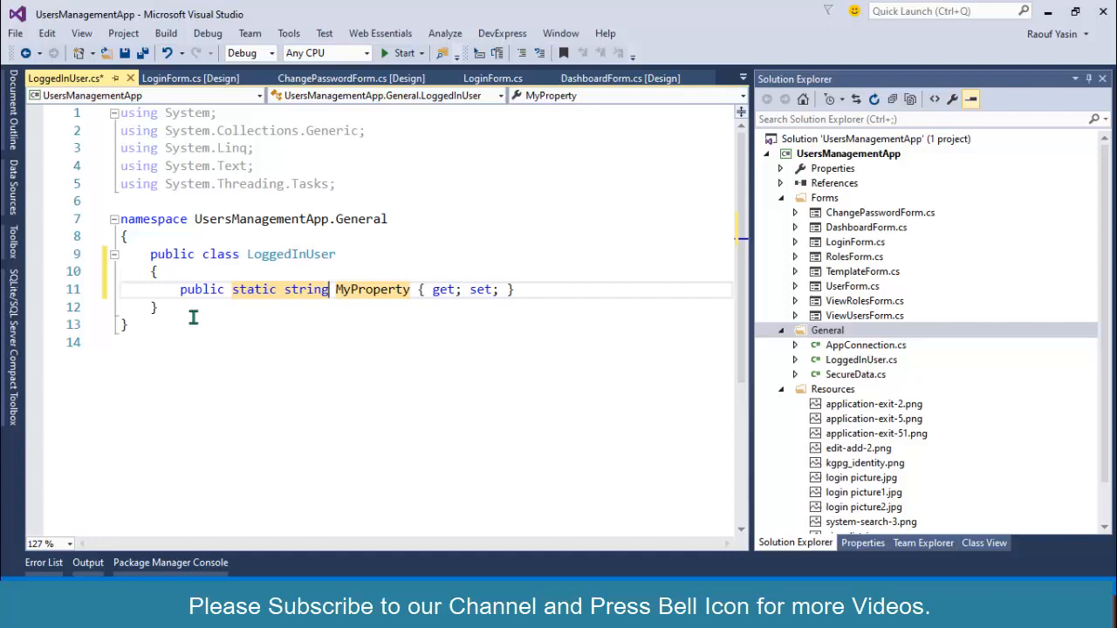
double_click(371, 289)
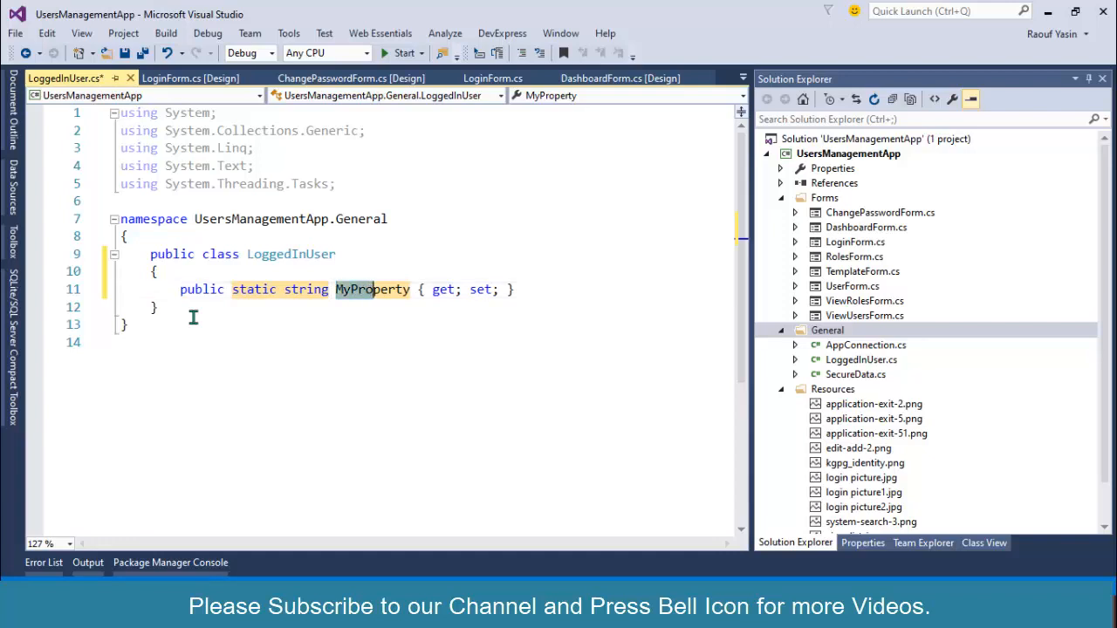
type("UserName")
left_click(419, 307)
type("public static int RoleId { get; set; }")
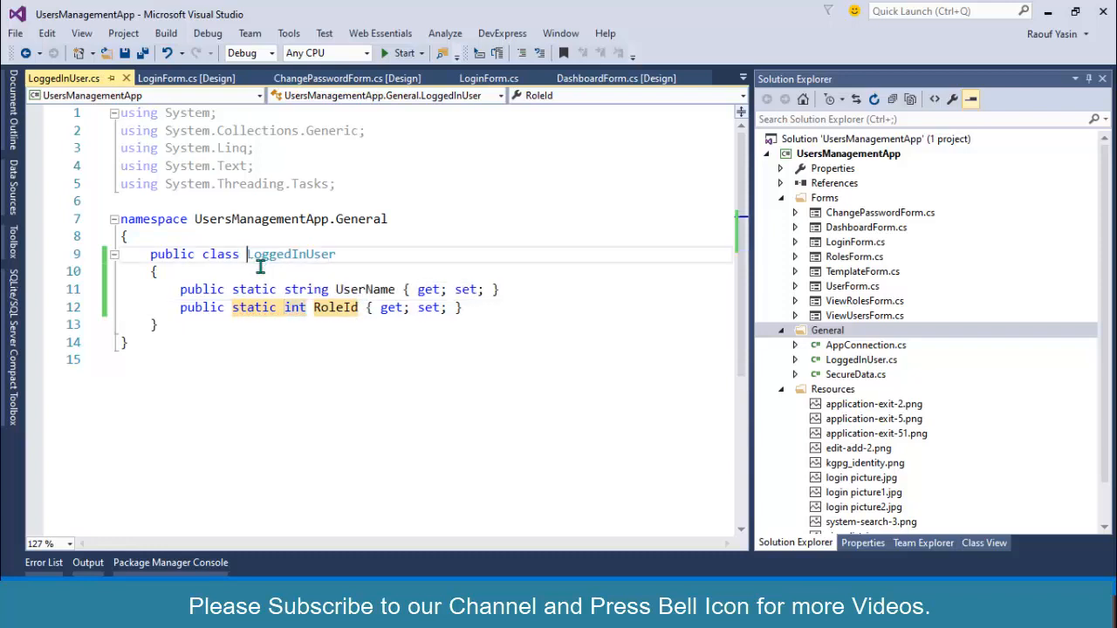
double_click(290, 254)
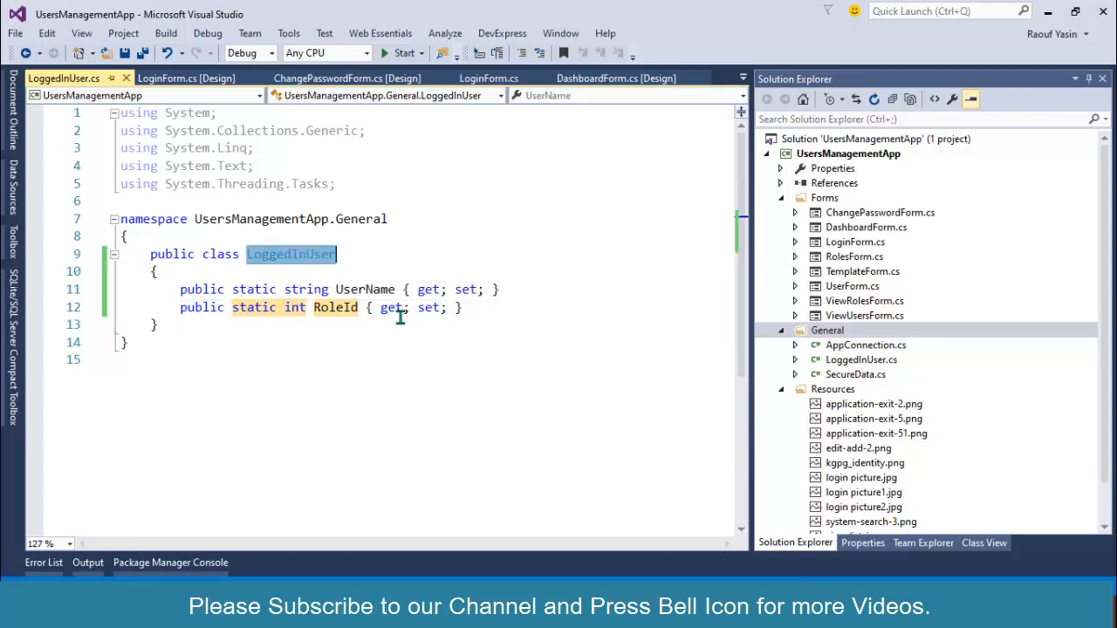
mouse_move(162, 78)
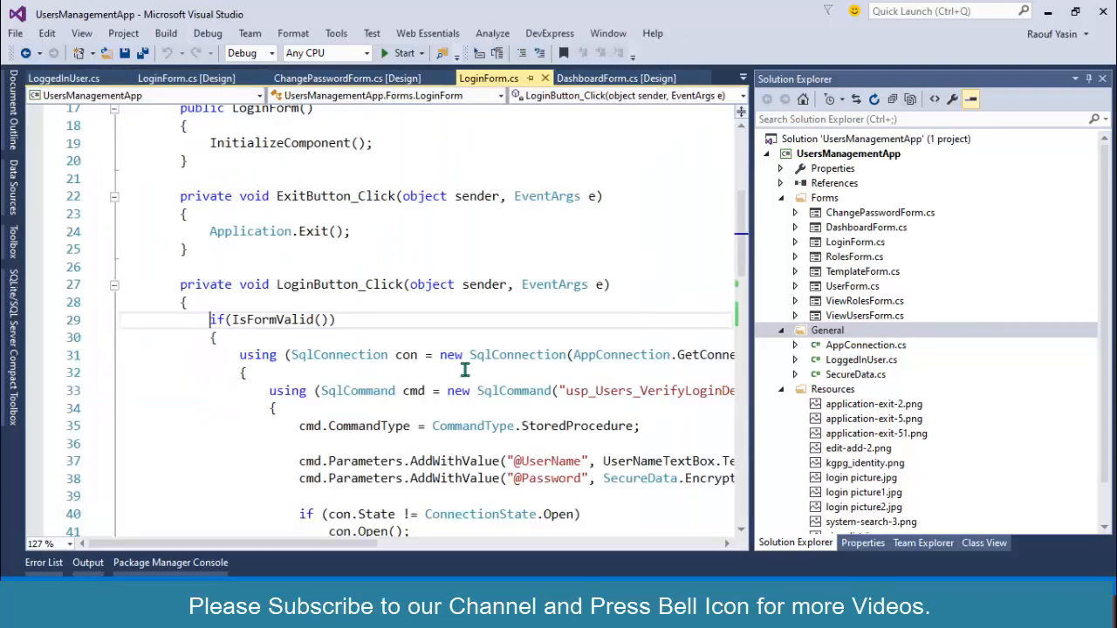
- Add DataRow userRow = dtUser.Rows[0] in the login handler
scroll("down", 3)
type("dtUser.Load(sdr);")
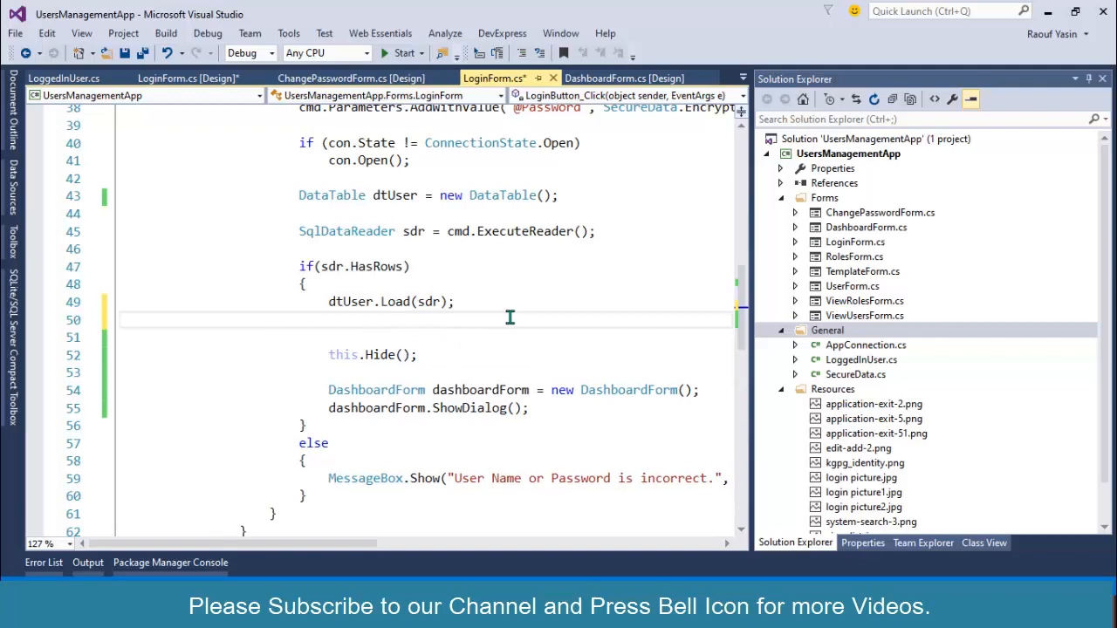
type("DataRow")
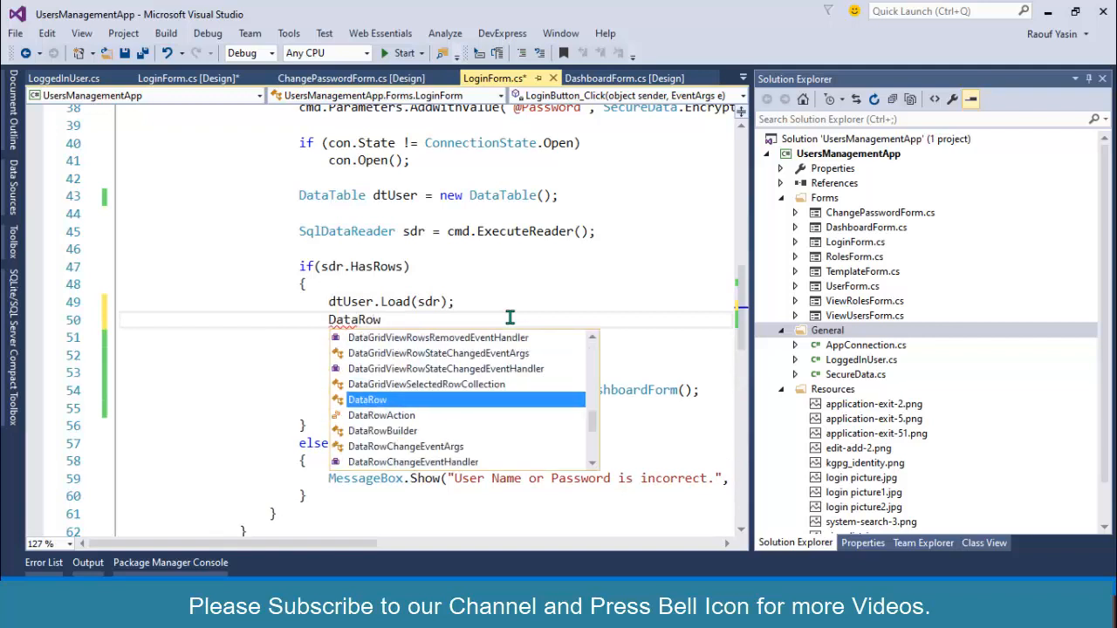
type("user")
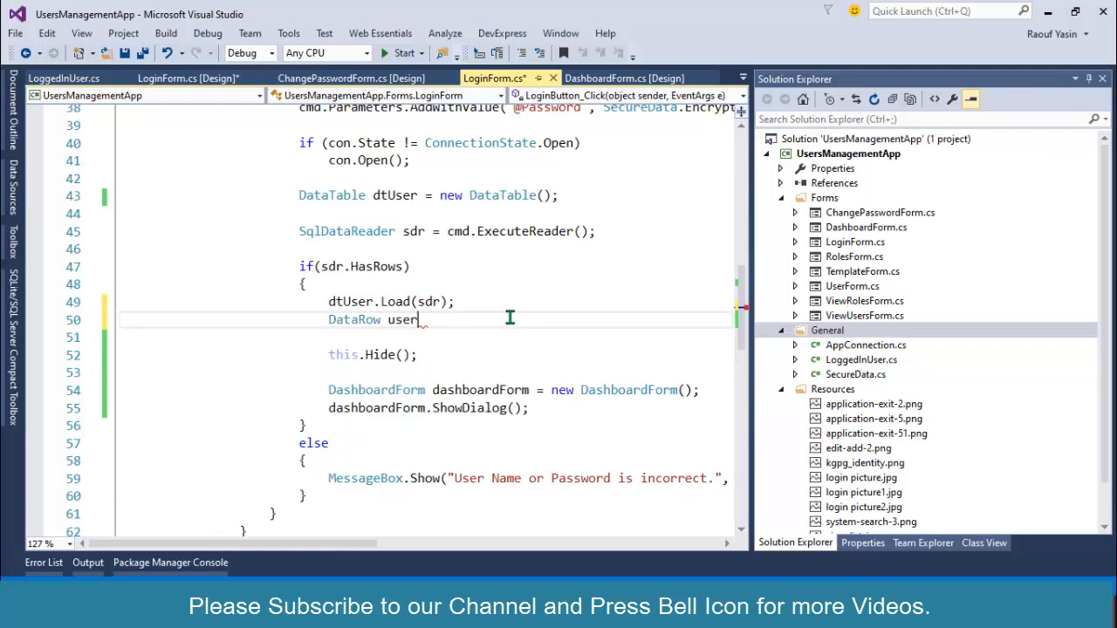
type("Row = dt")
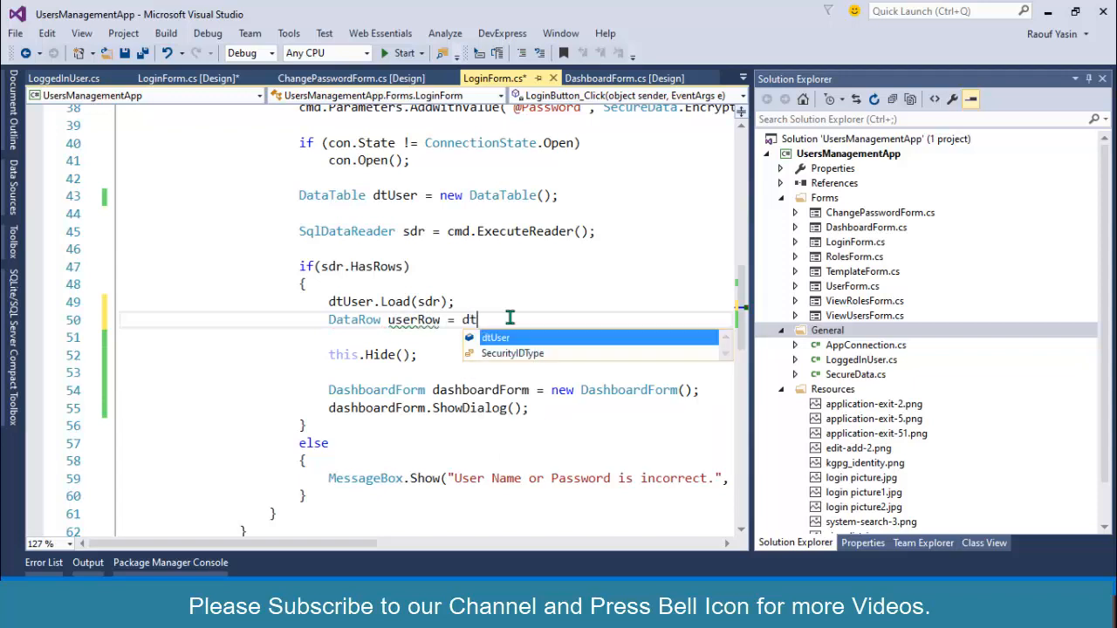
type(".Rows")
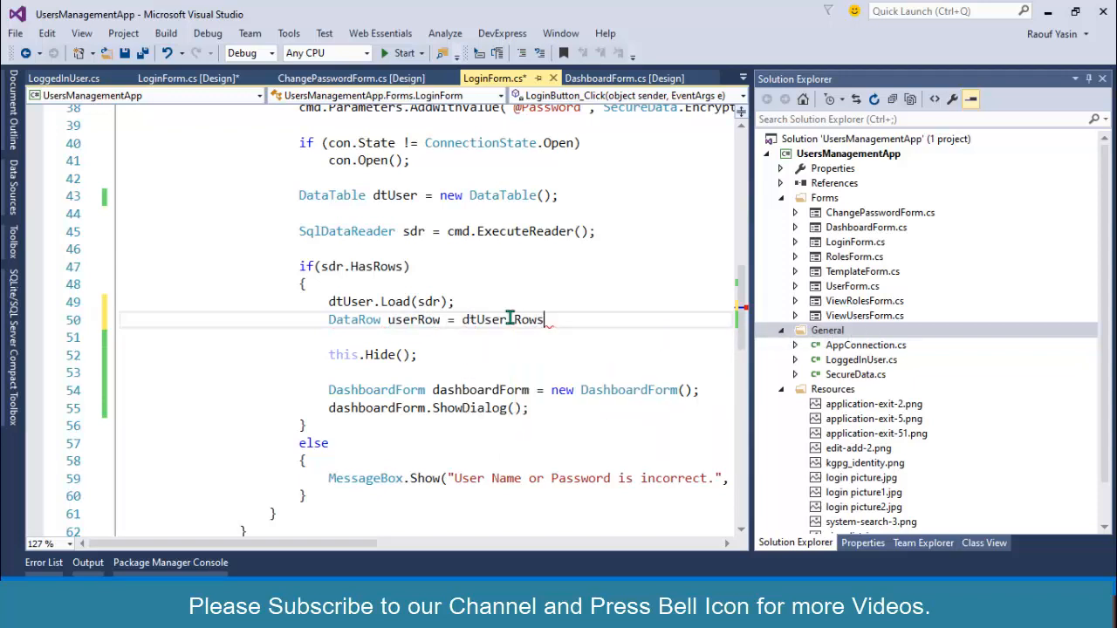
type("[0];")
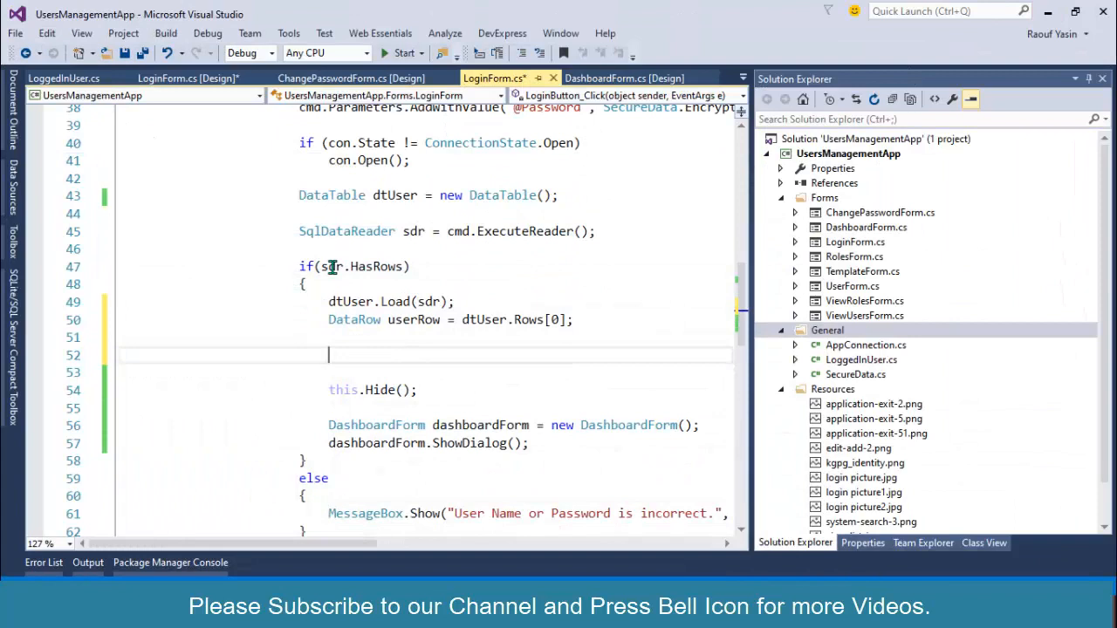
- Assign LoggedInUser.UserName and LoggedInUser.RoleId from userRow's columns
double_click(412, 319)
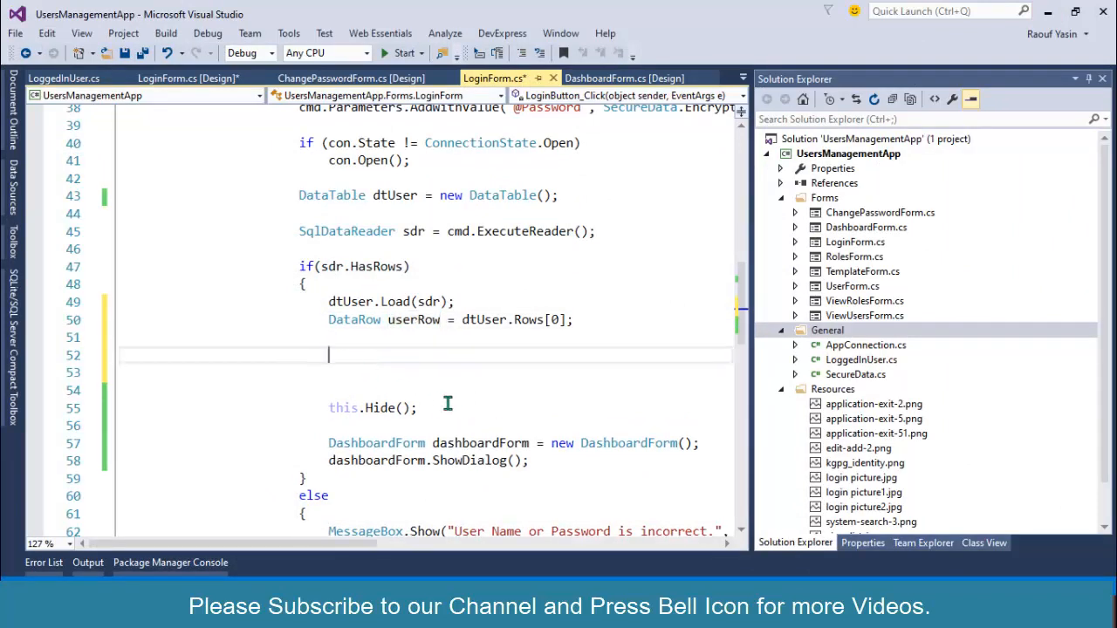
type("LoggedInUser.")
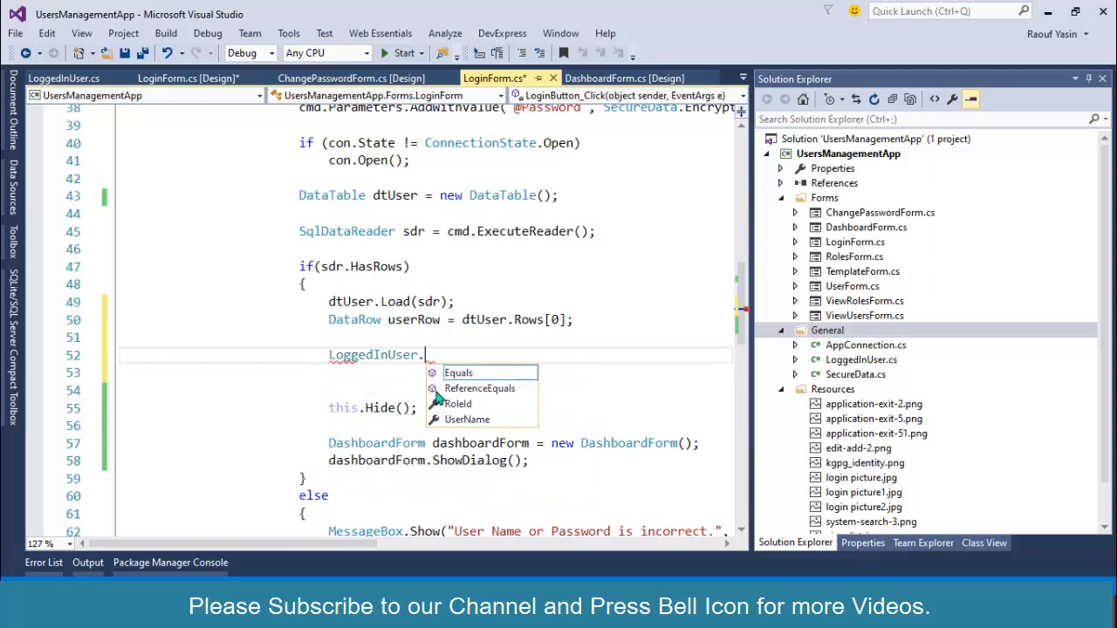
type("UserName =")
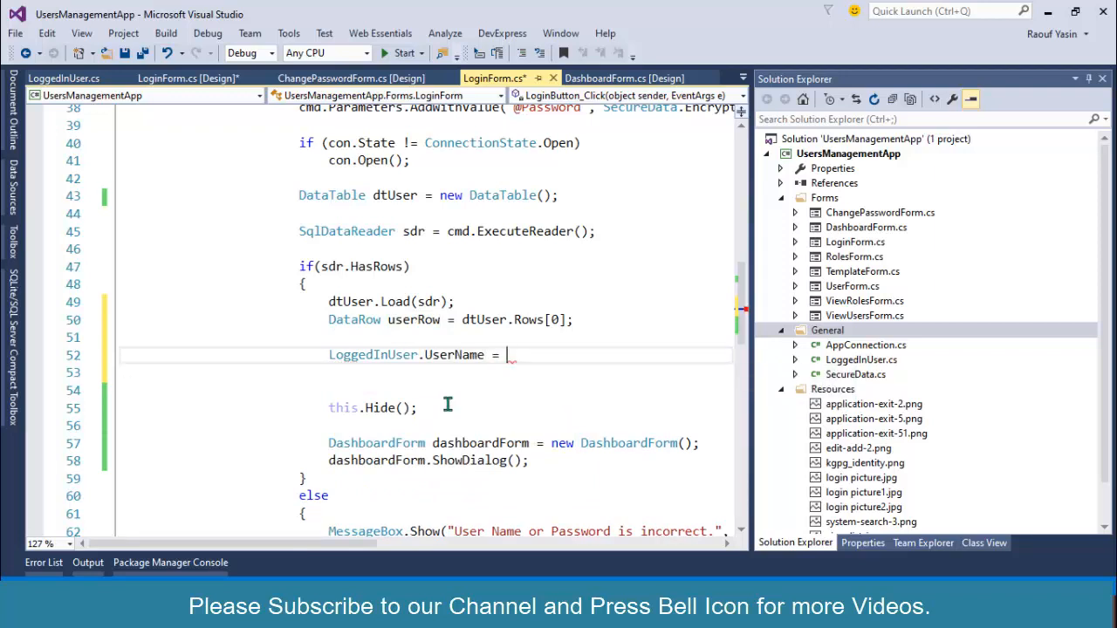
type("usrro")
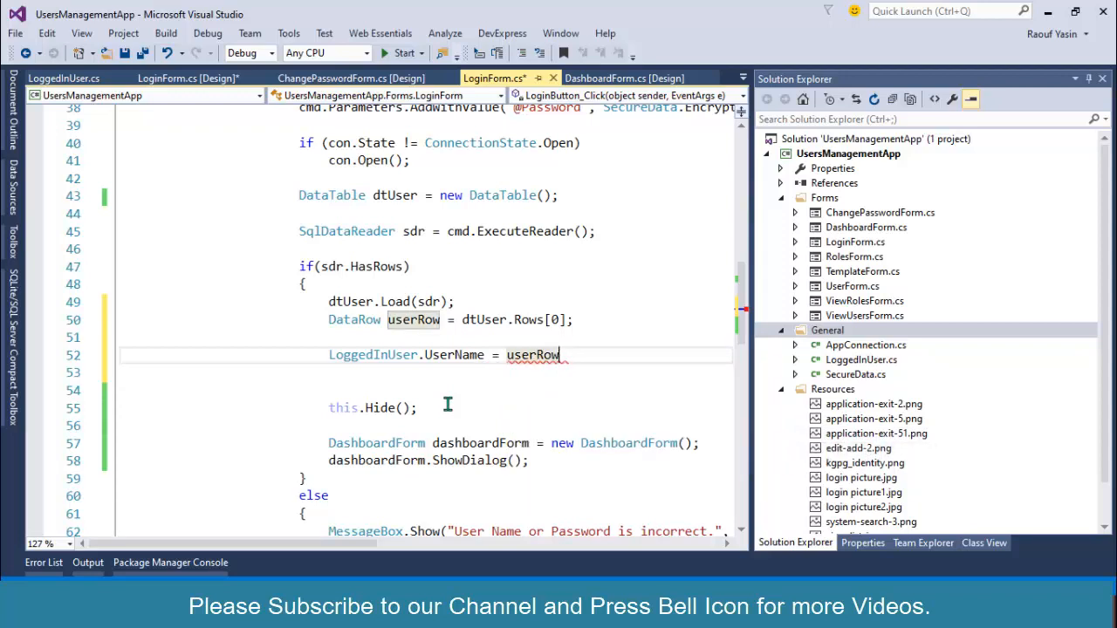
type("[\"")
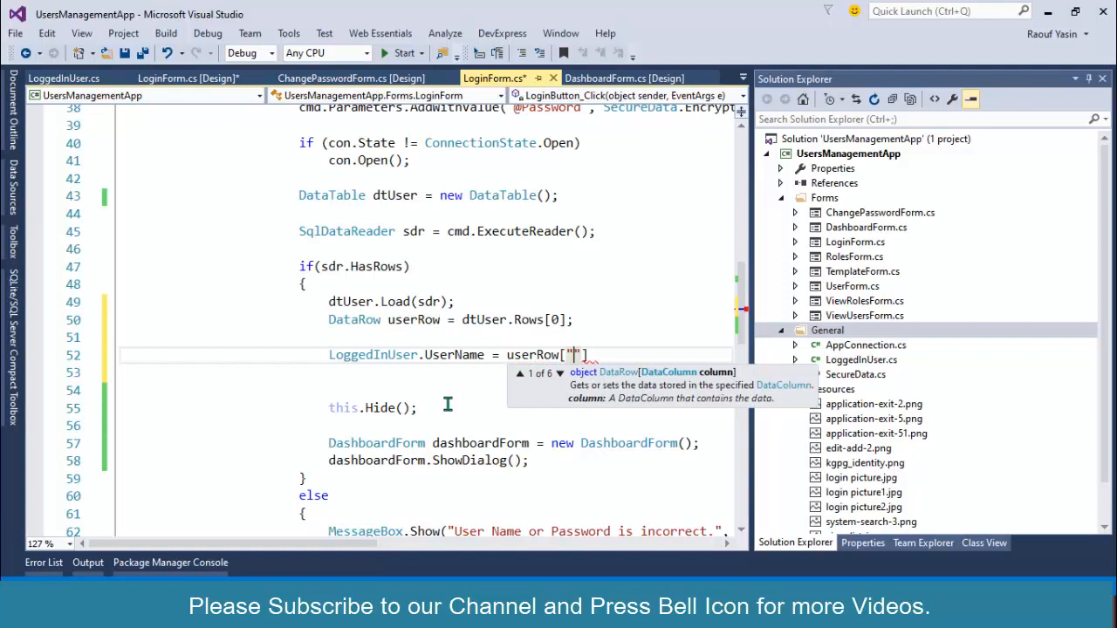
type("UserName")
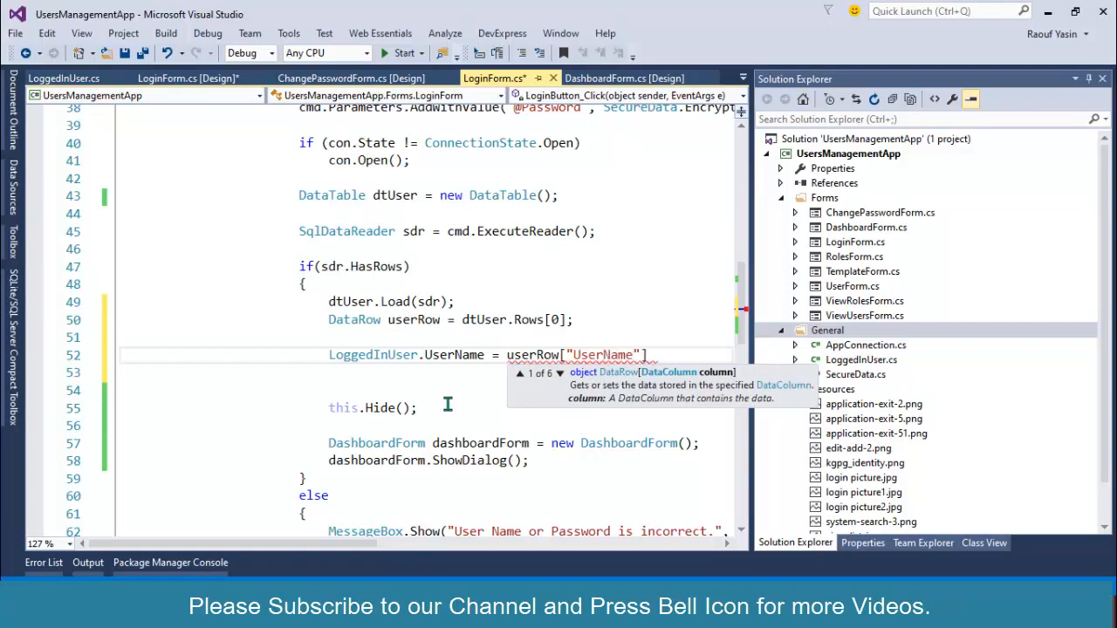
type(".ToString();")
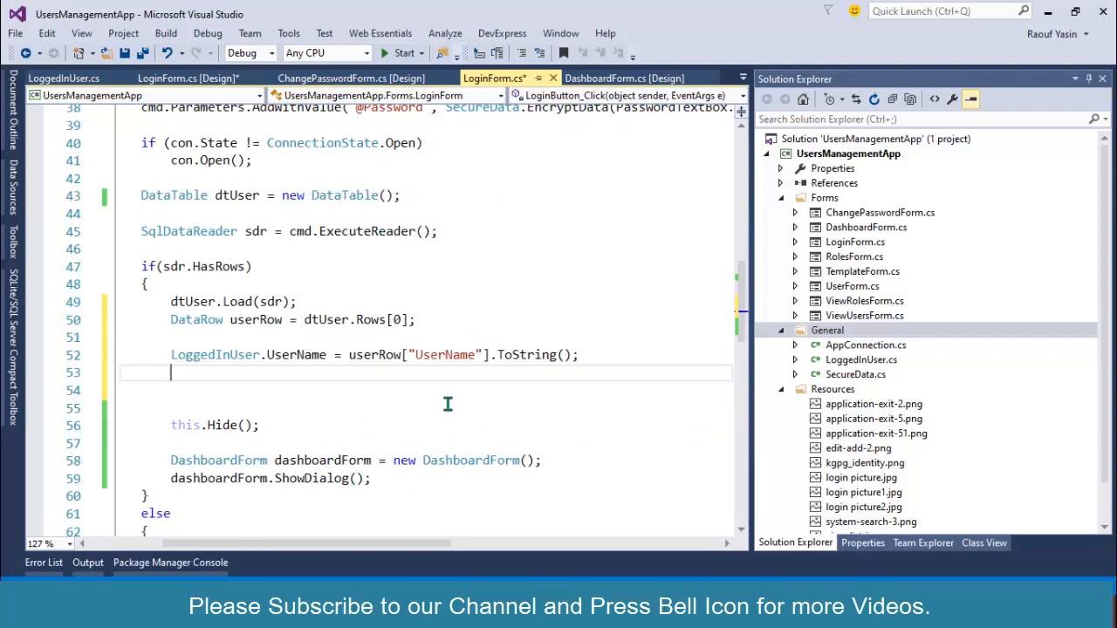
type("LoggedInUser.r")
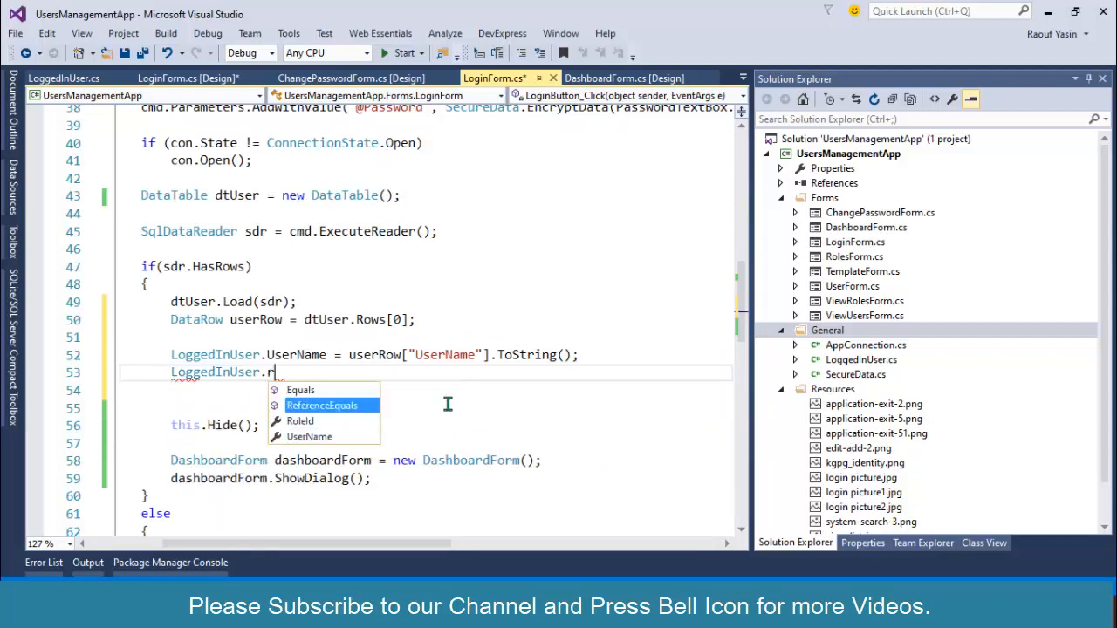
type("oleId = u")
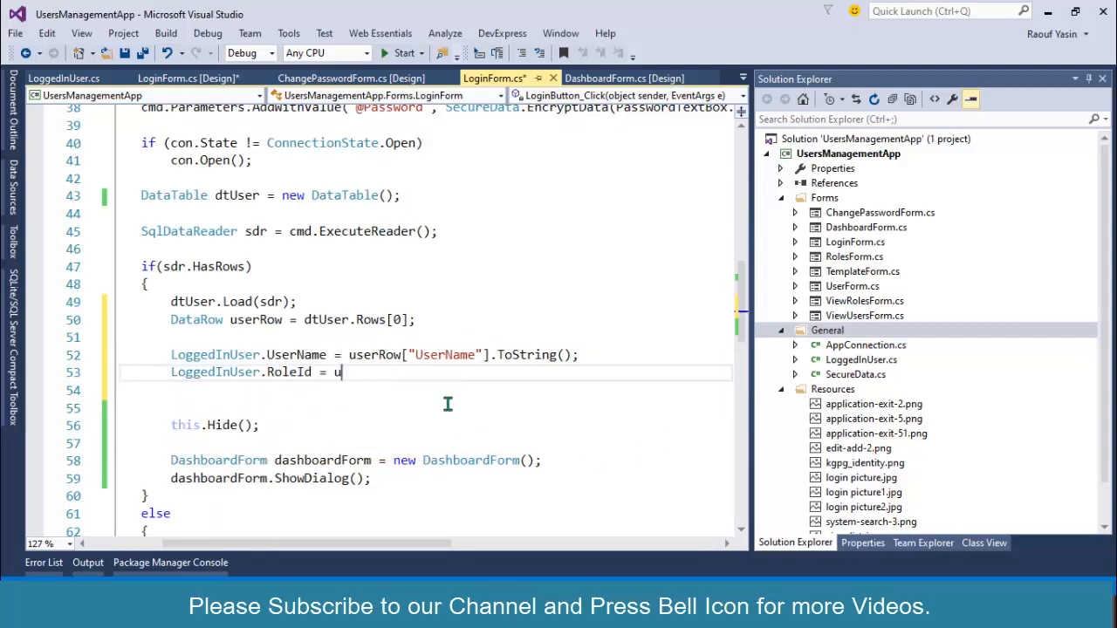
type("serRow[]")
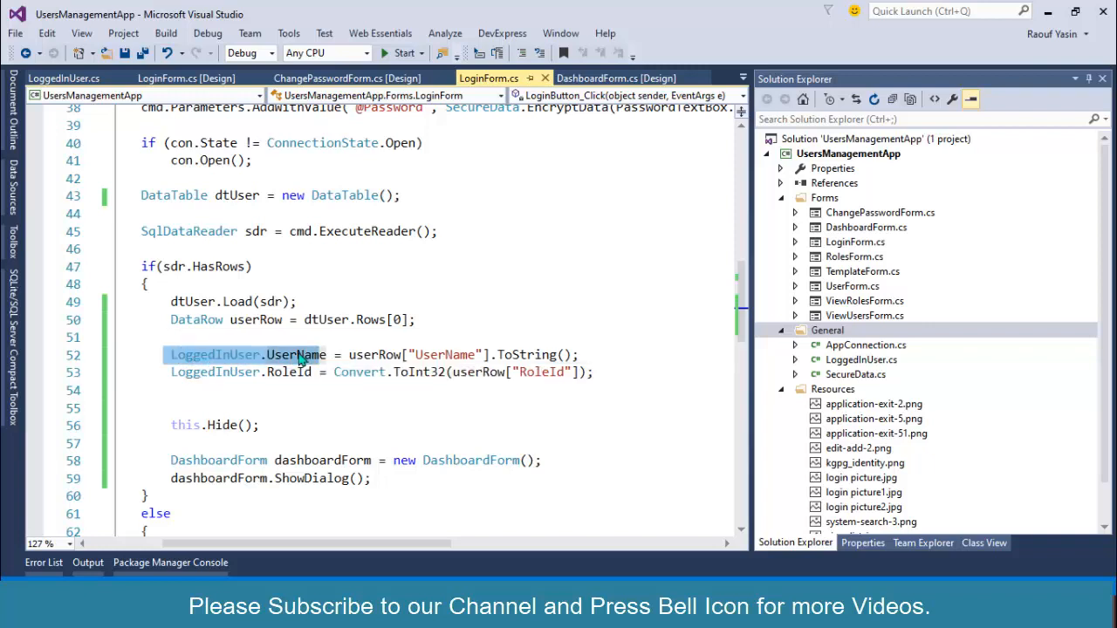
mouse_move(301, 354)
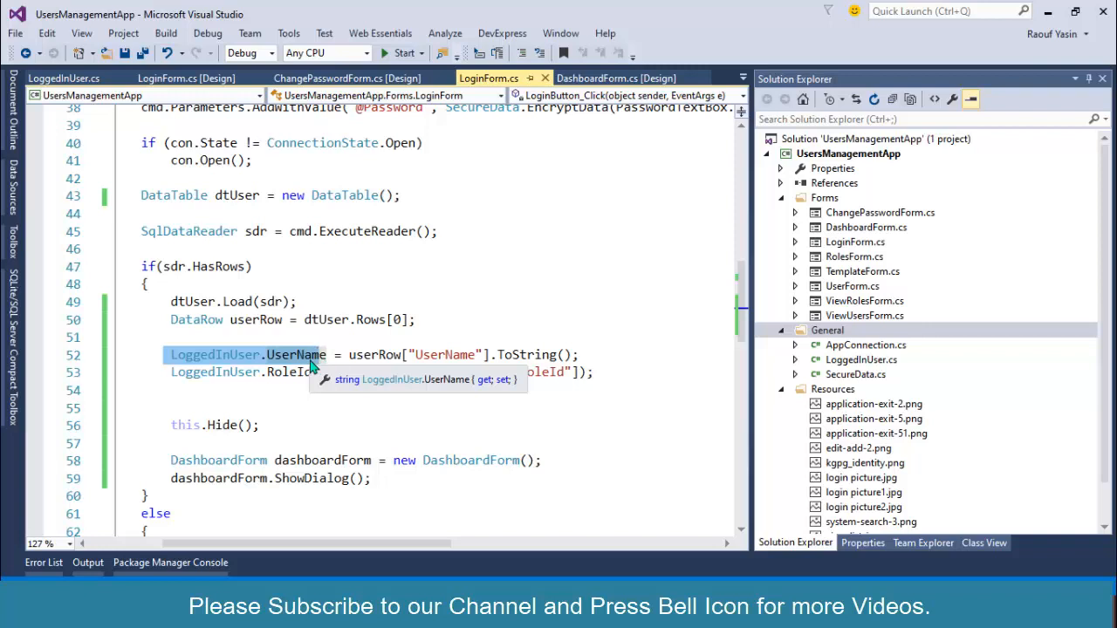
mouse_move(289, 368)
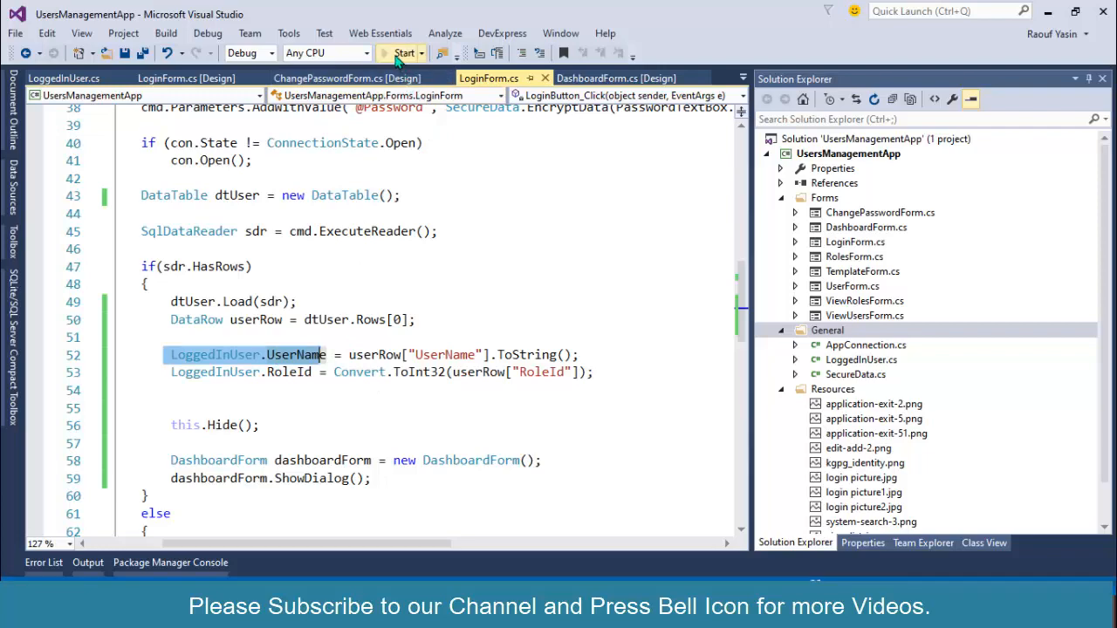
left_click(404, 52)
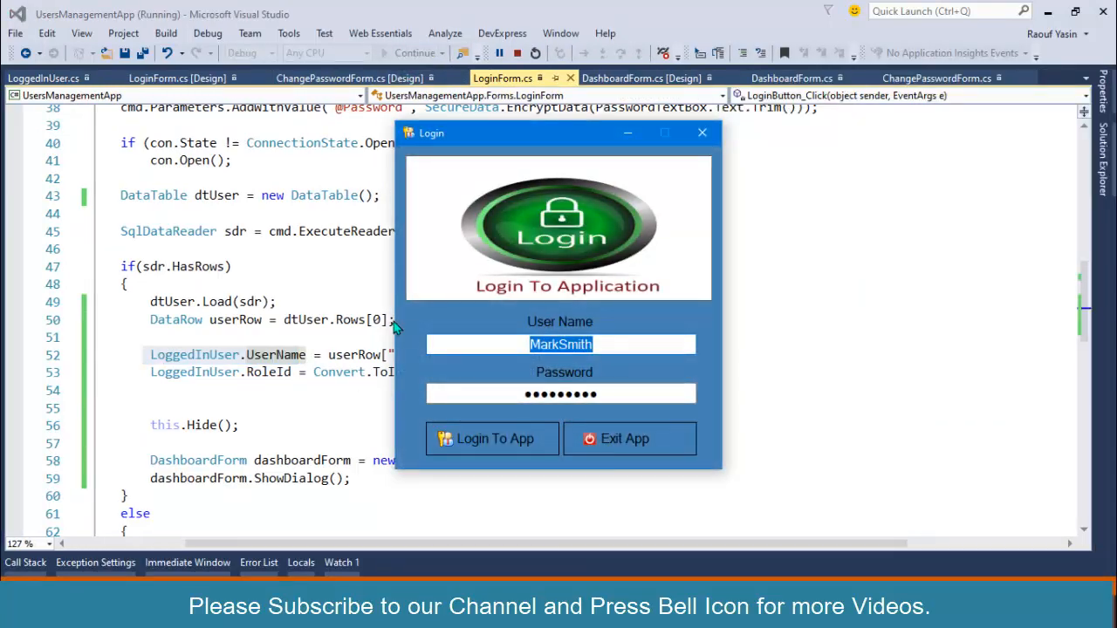
left_click(491, 438)
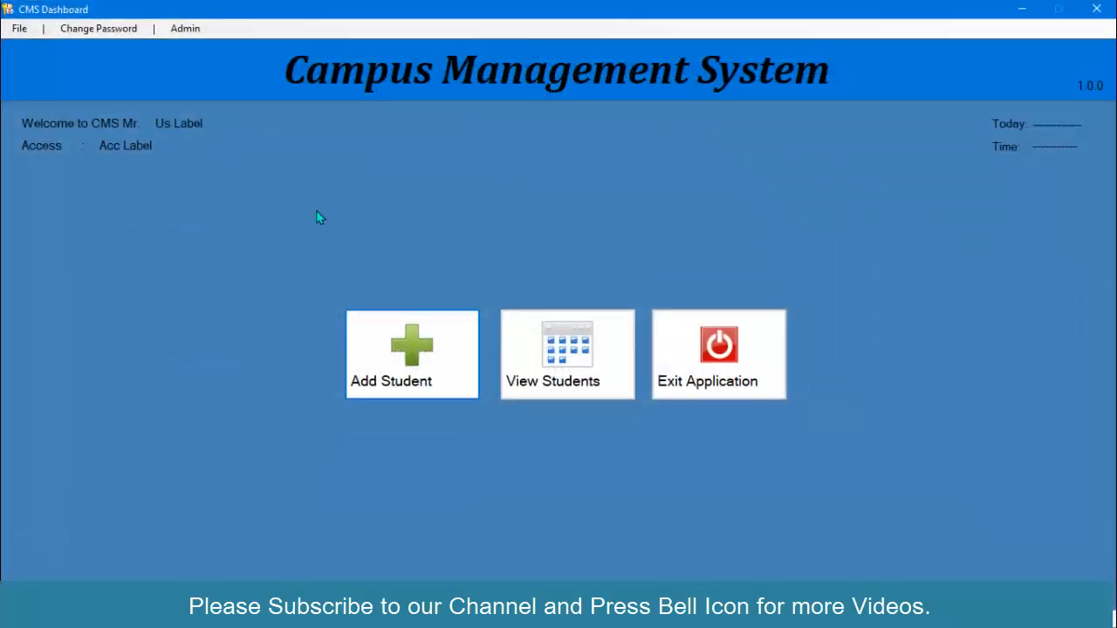
mouse_move(343, 172)
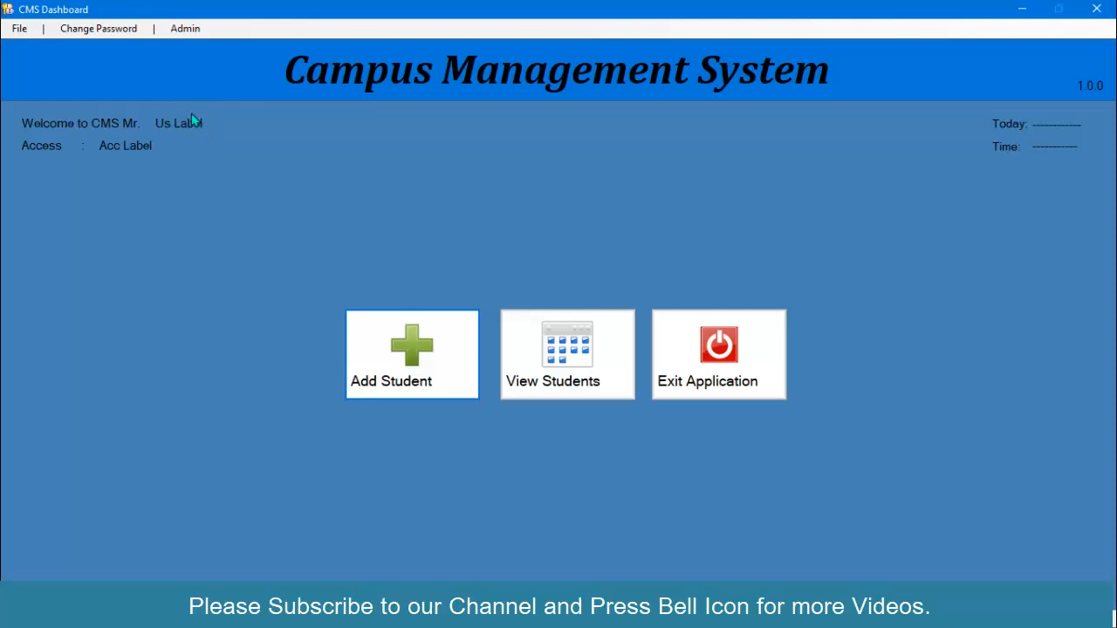
mouse_move(135, 148)
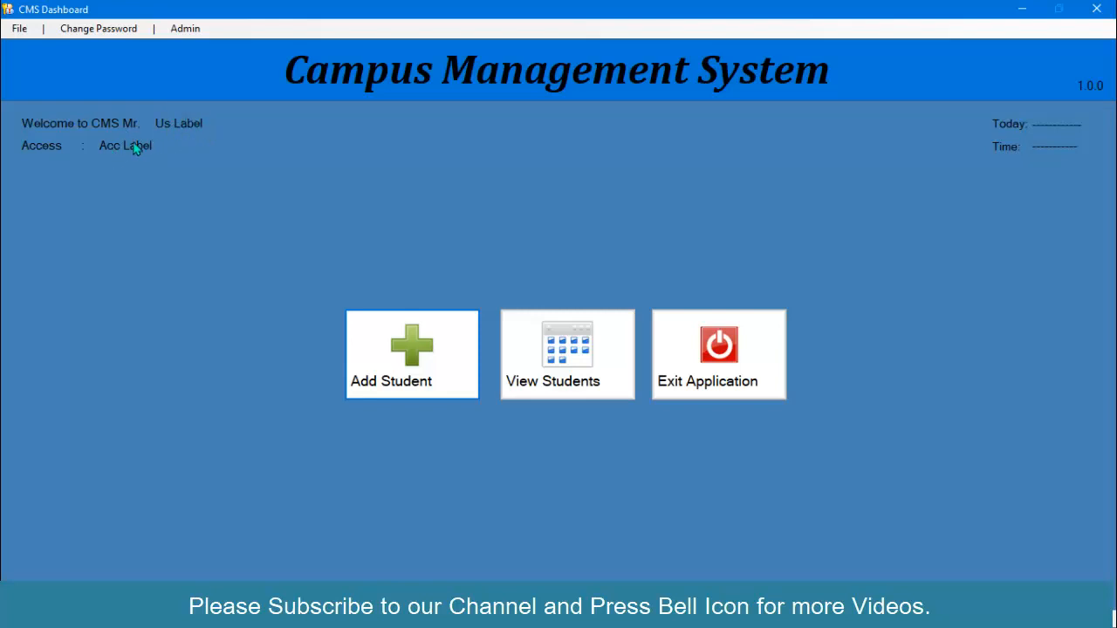
mouse_move(96, 153)
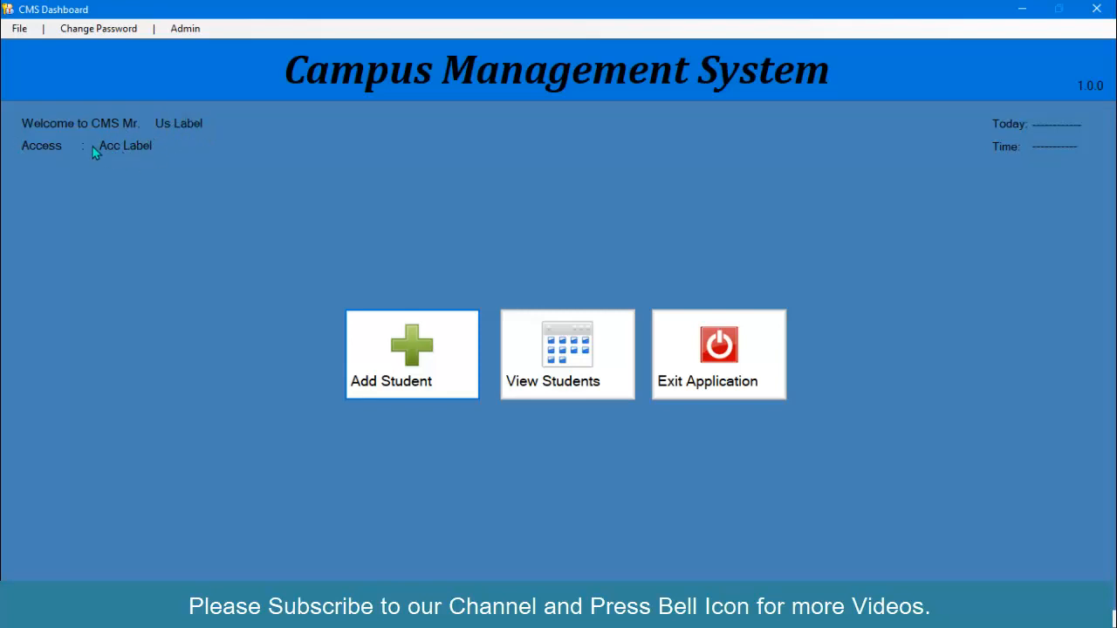
mouse_move(672, 336)
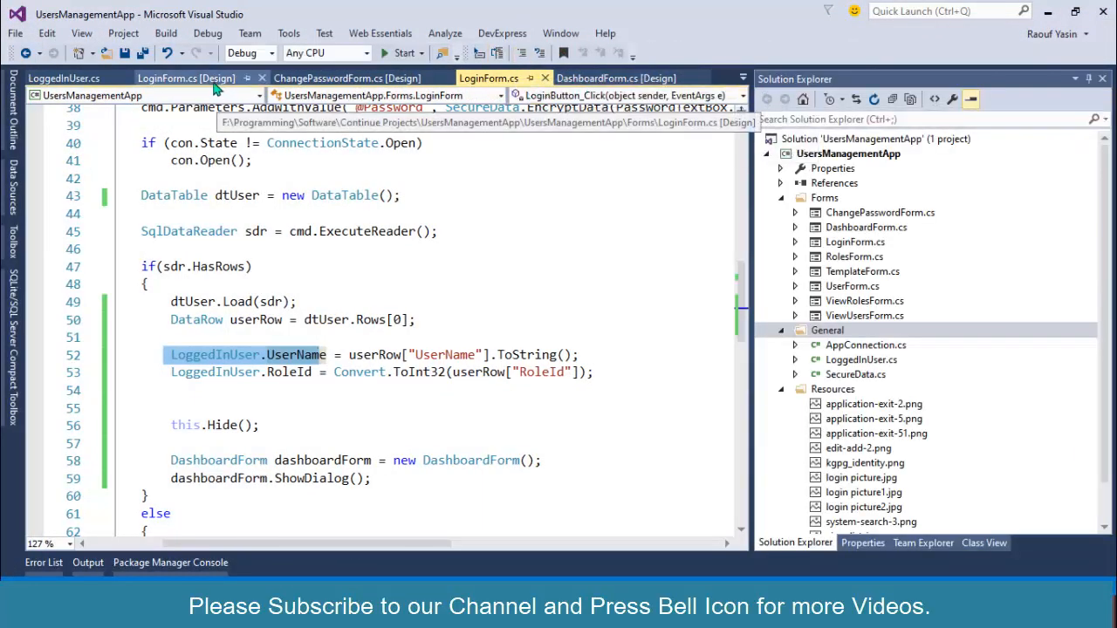
- In the DashboardForm designer, rename the access label to RoleLabel and edit the welcome text
left_click(615, 78)
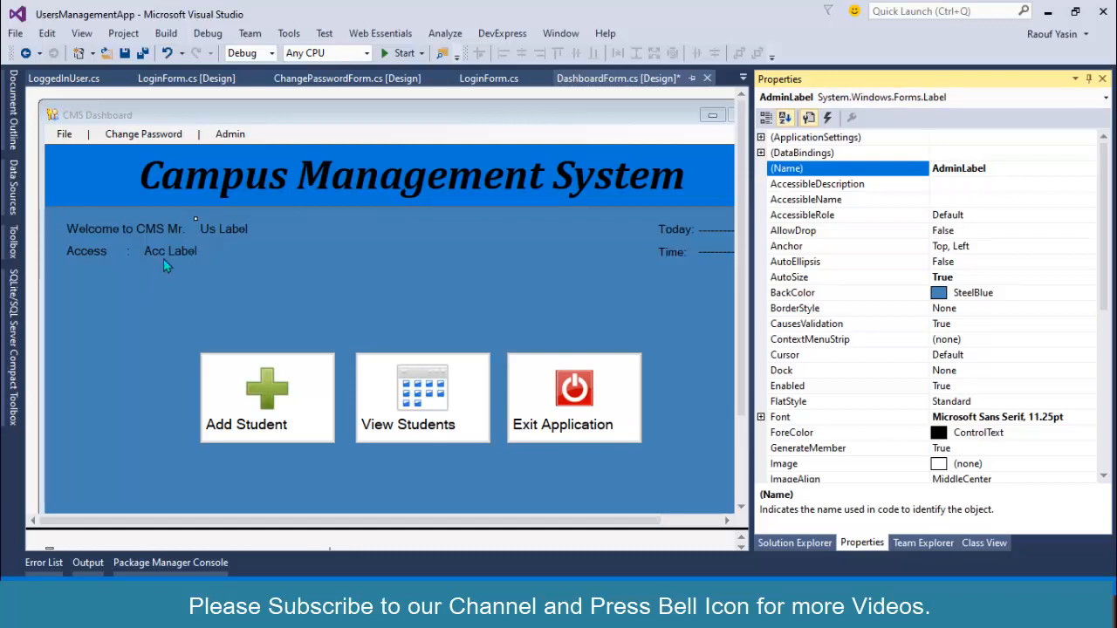
left_click(171, 251)
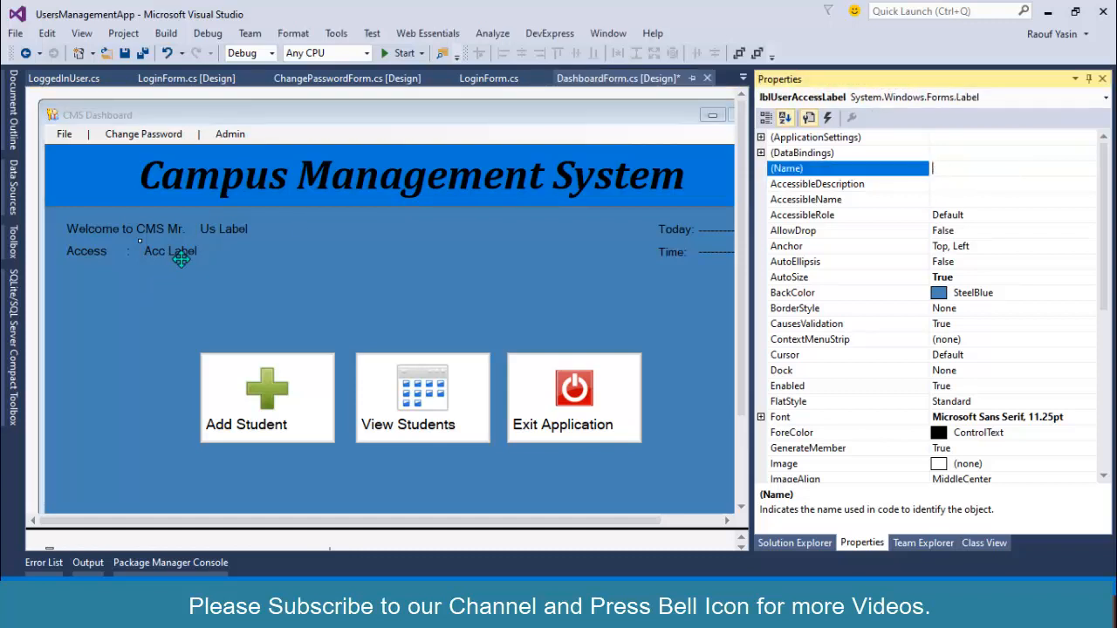
type("RoleLabel")
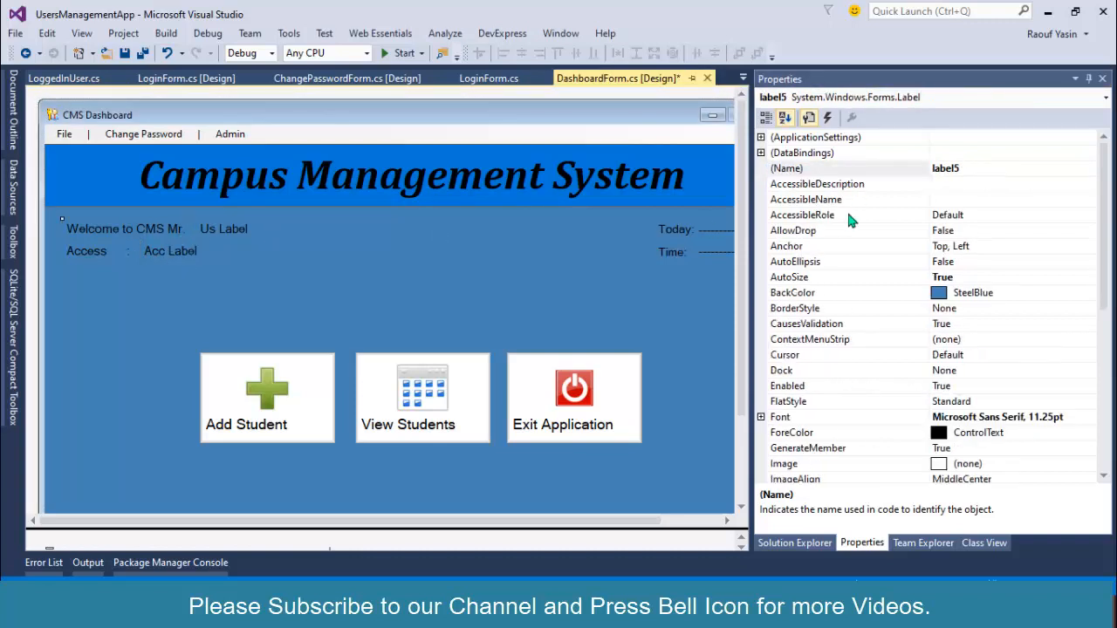
scroll("down", 3)
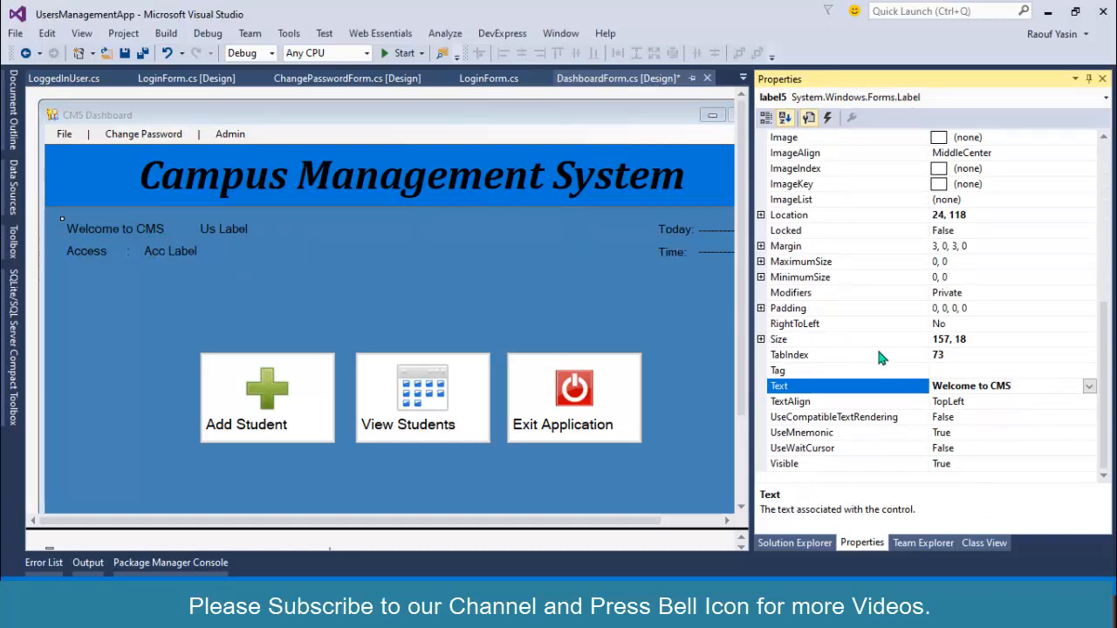
left_click(1004, 386)
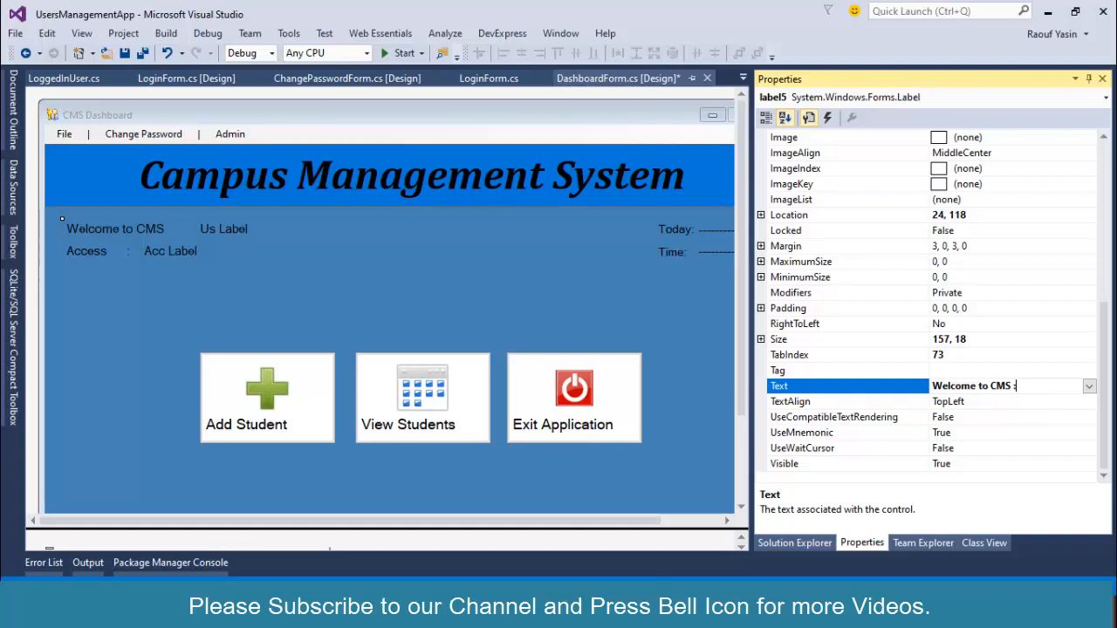
mouse_move(216, 245)
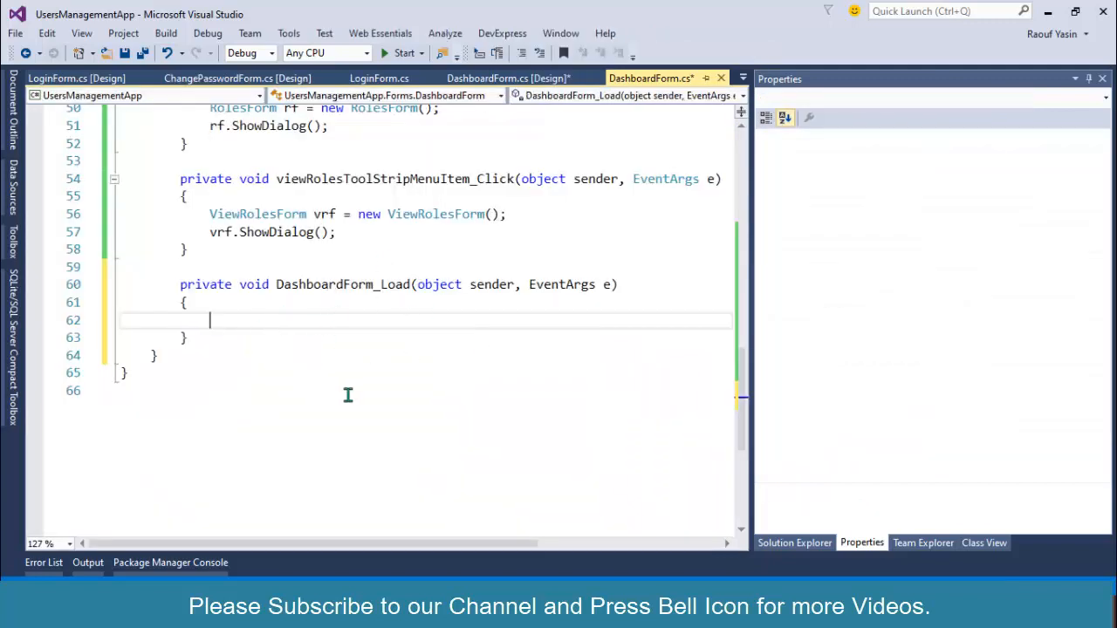
- Set the user label's text to LoggedInUser.UserName, adding the missing using
type("UserLa")
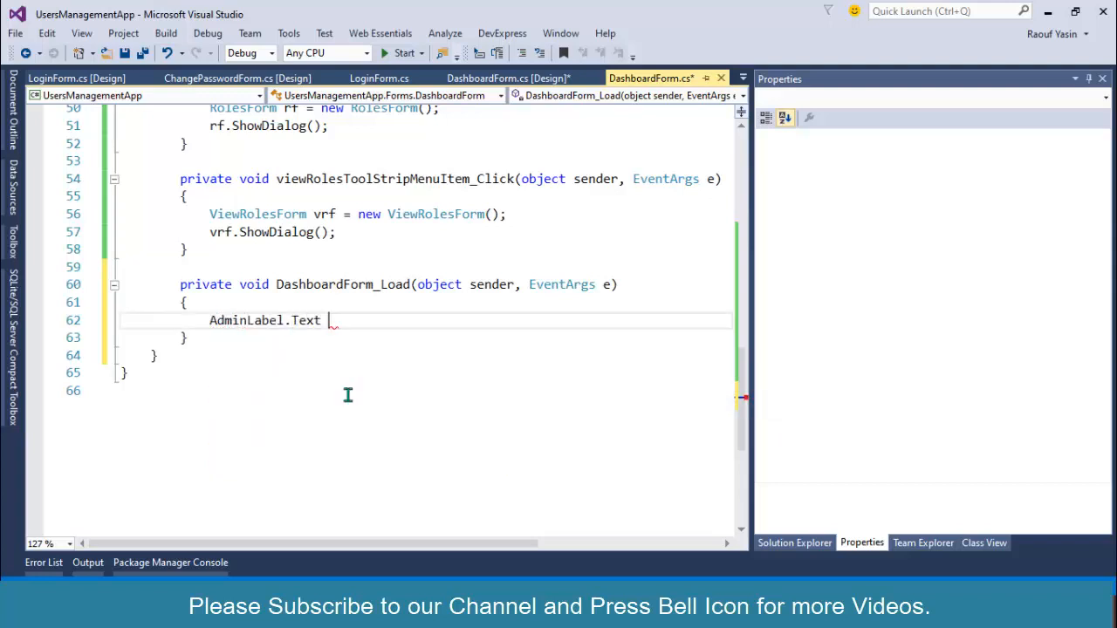
type("= Lo")
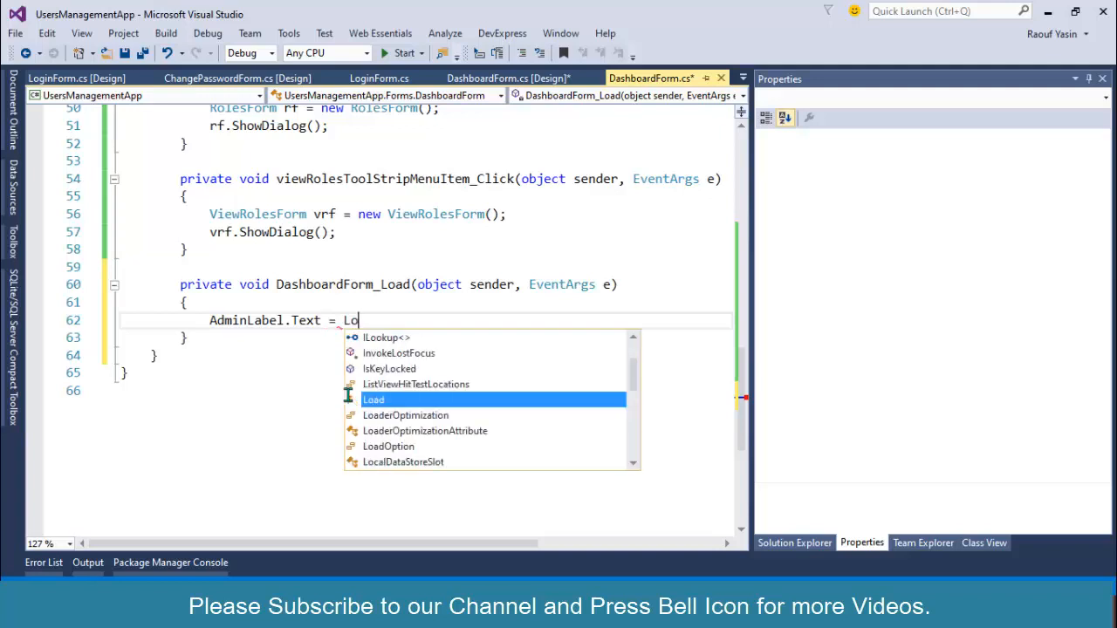
type("ggedIn")
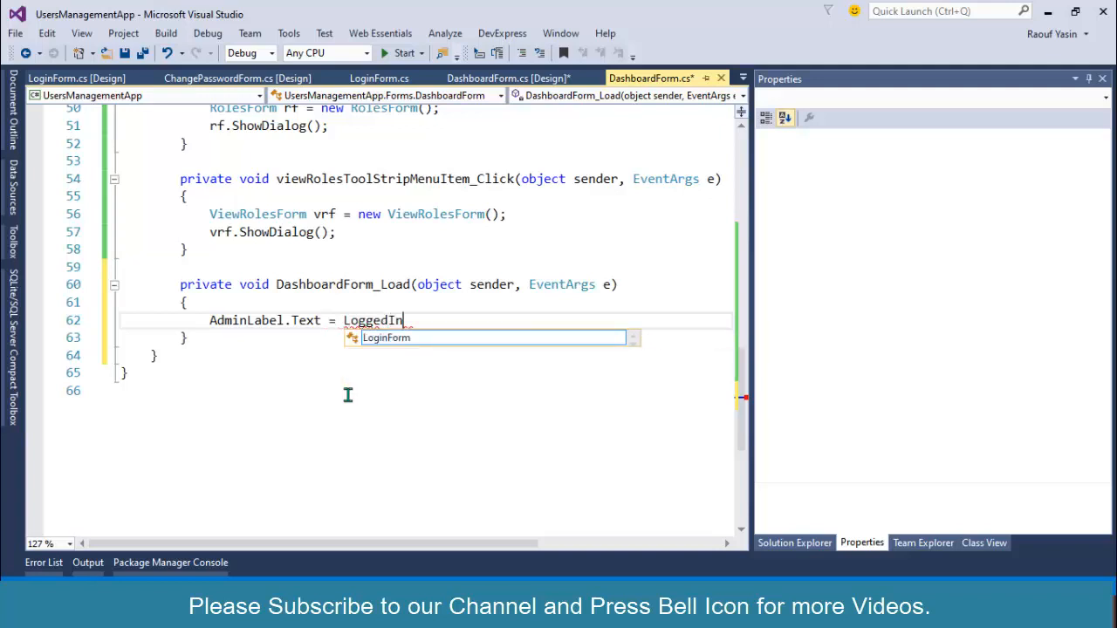
type("User")
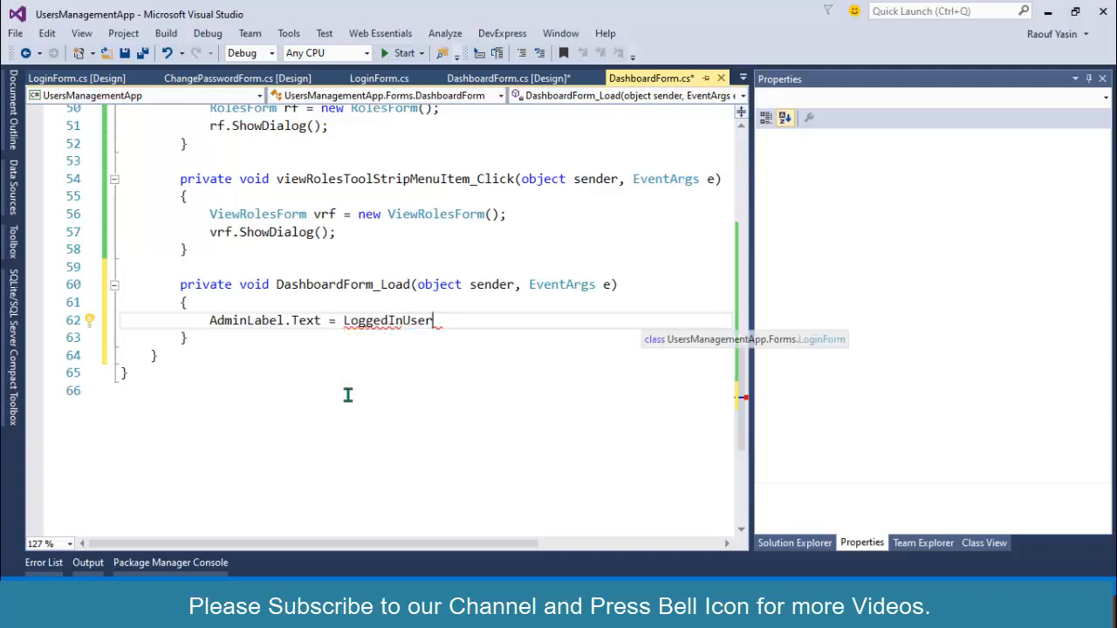
left_click(91, 320)
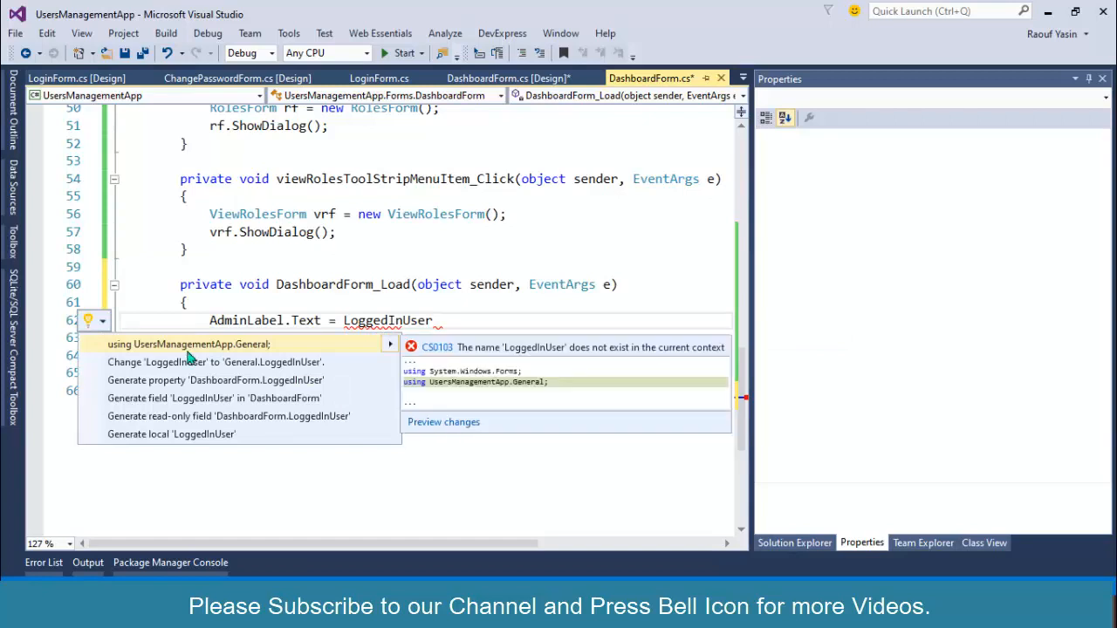
- Set RoleLabel.Text to LoggedInUser.RoleId.ToString()
type(".u")
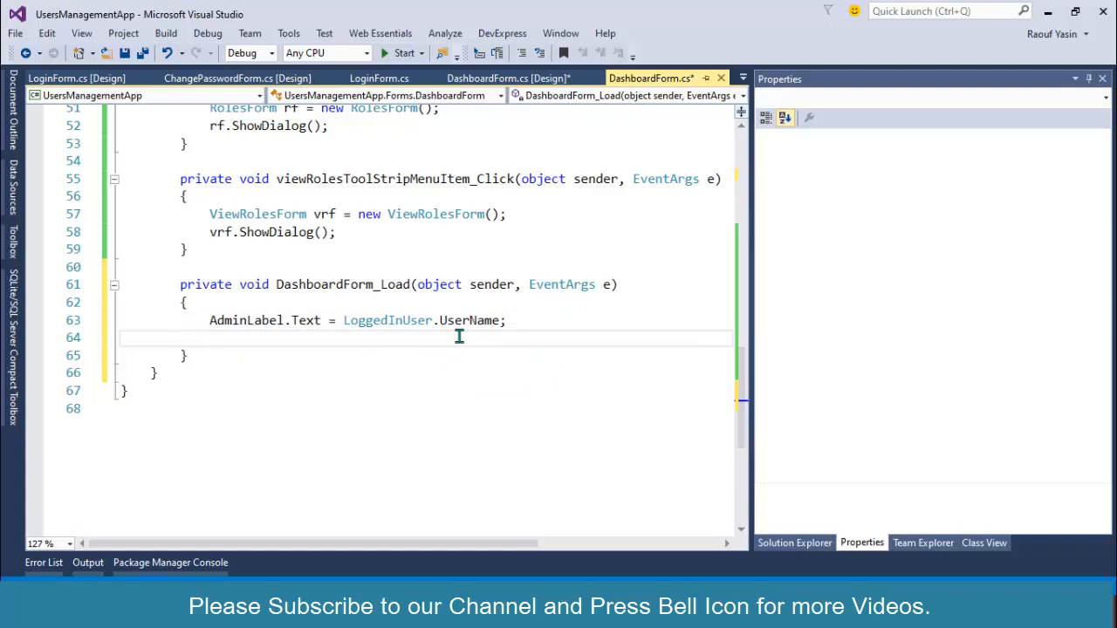
type("Roles")
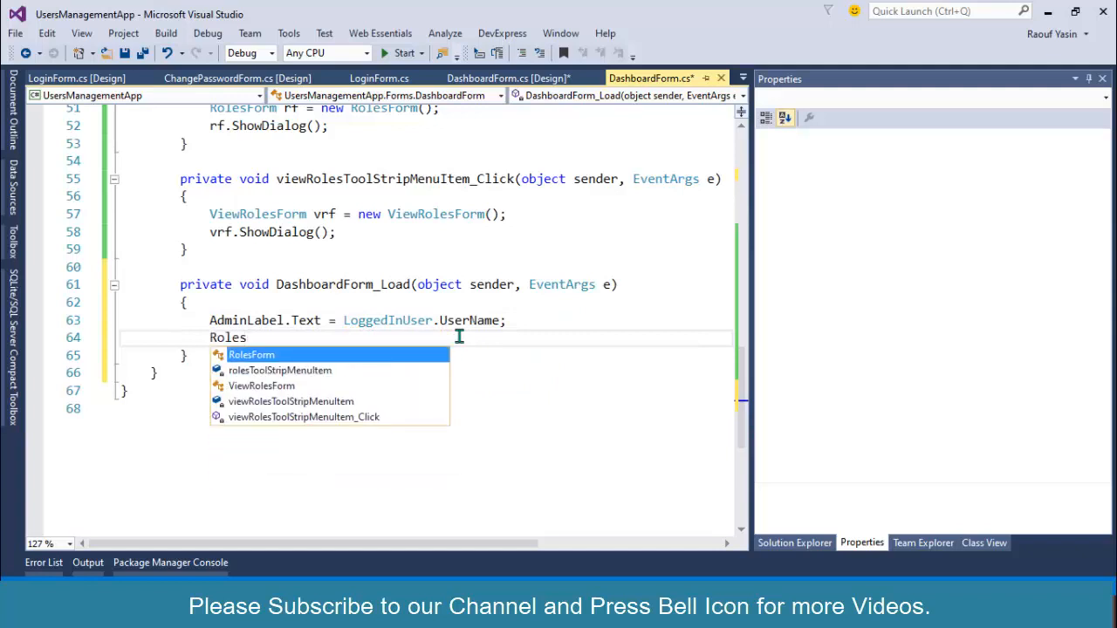
key("backspace")
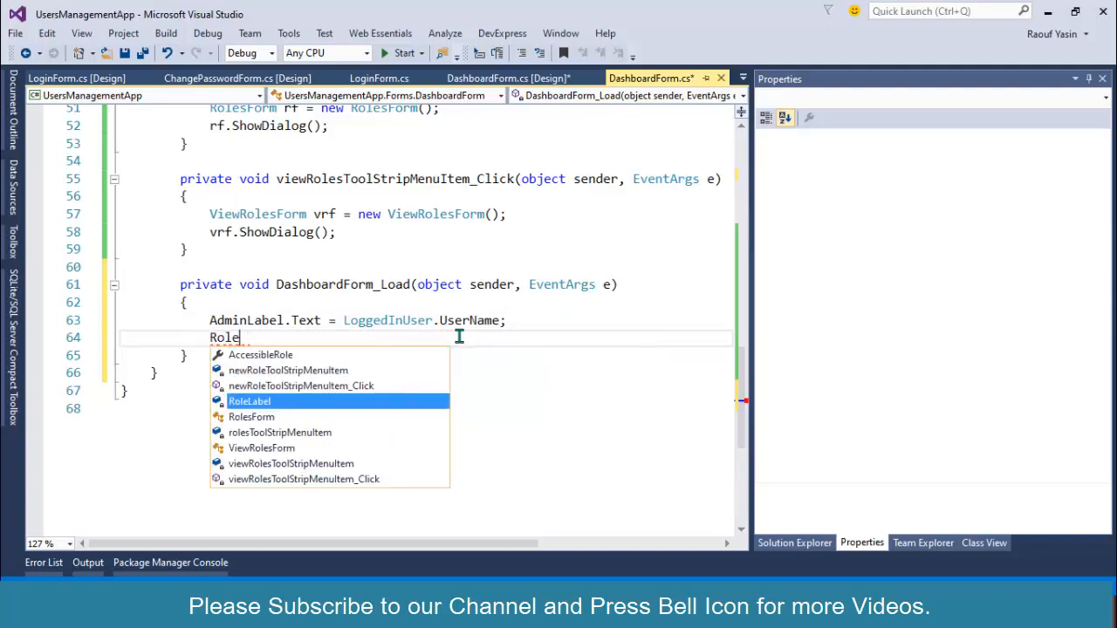
type("Label.Text =")
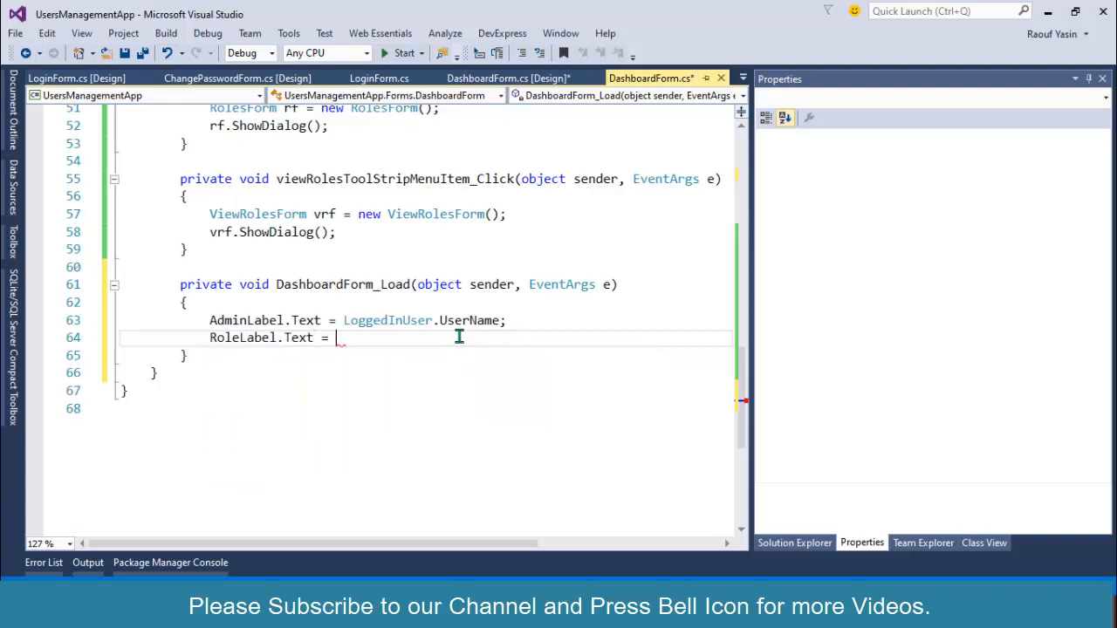
type("LoggedInUser.")
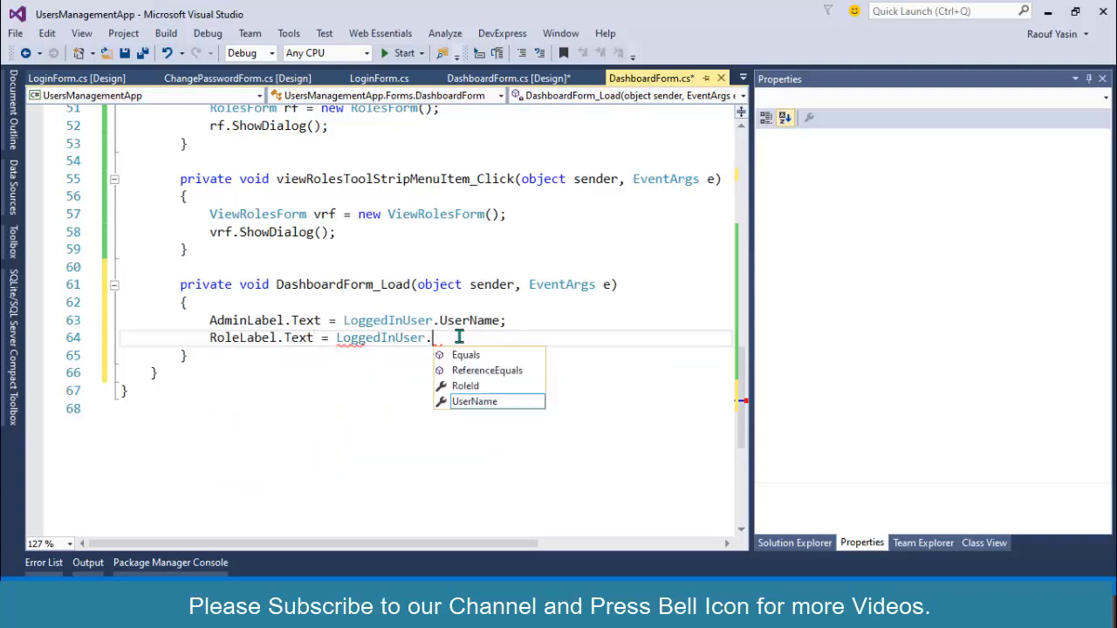
type("RoleId;")
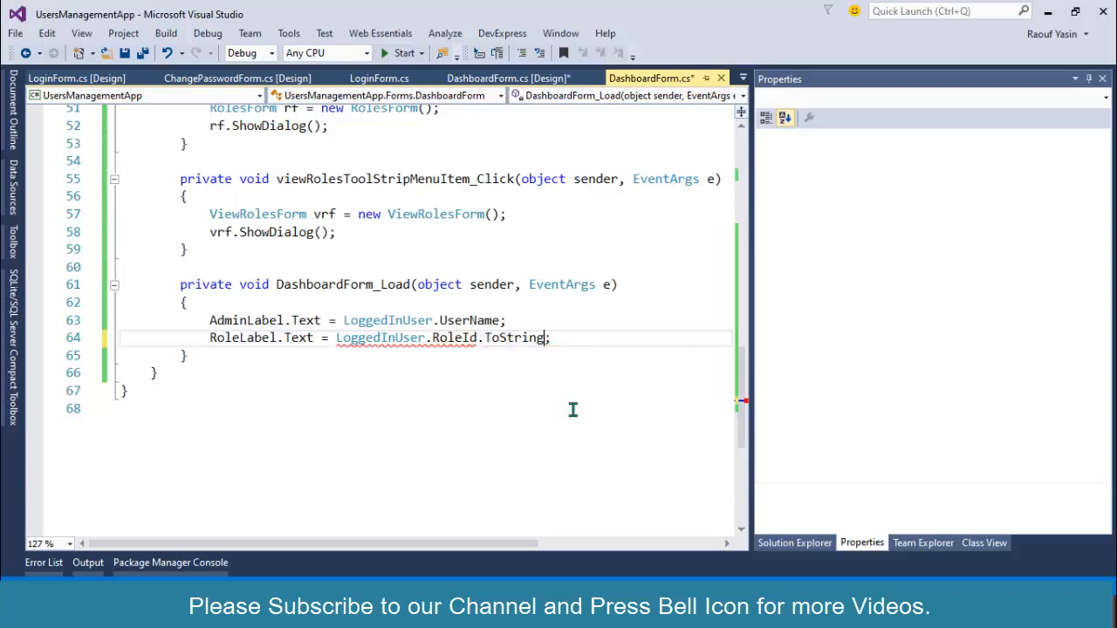
type("()")
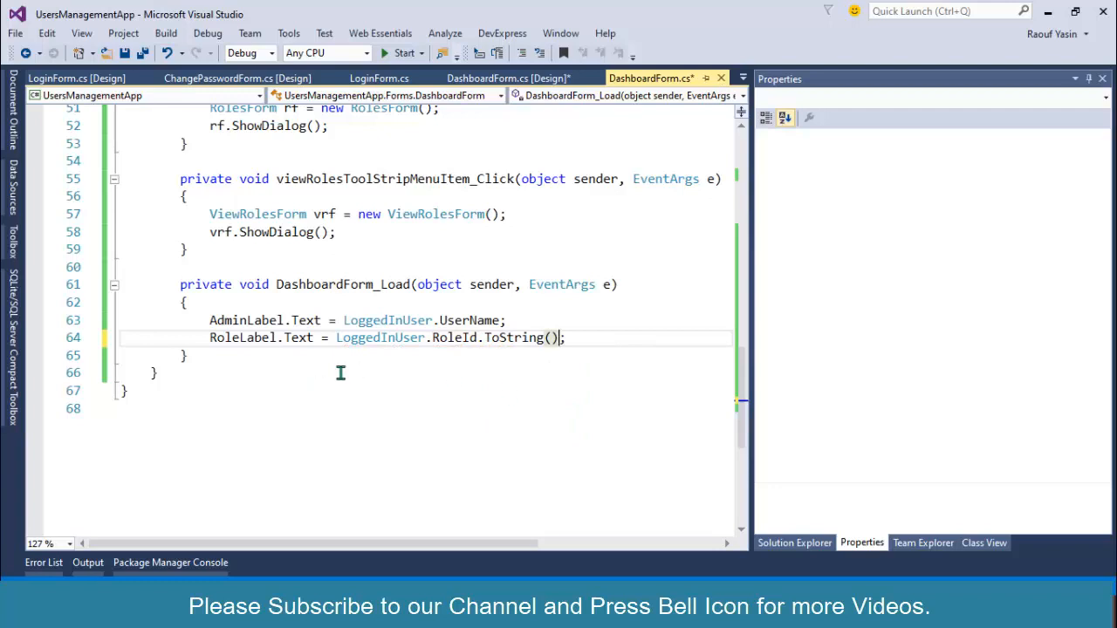
left_click_drag(336, 338, 565, 338)
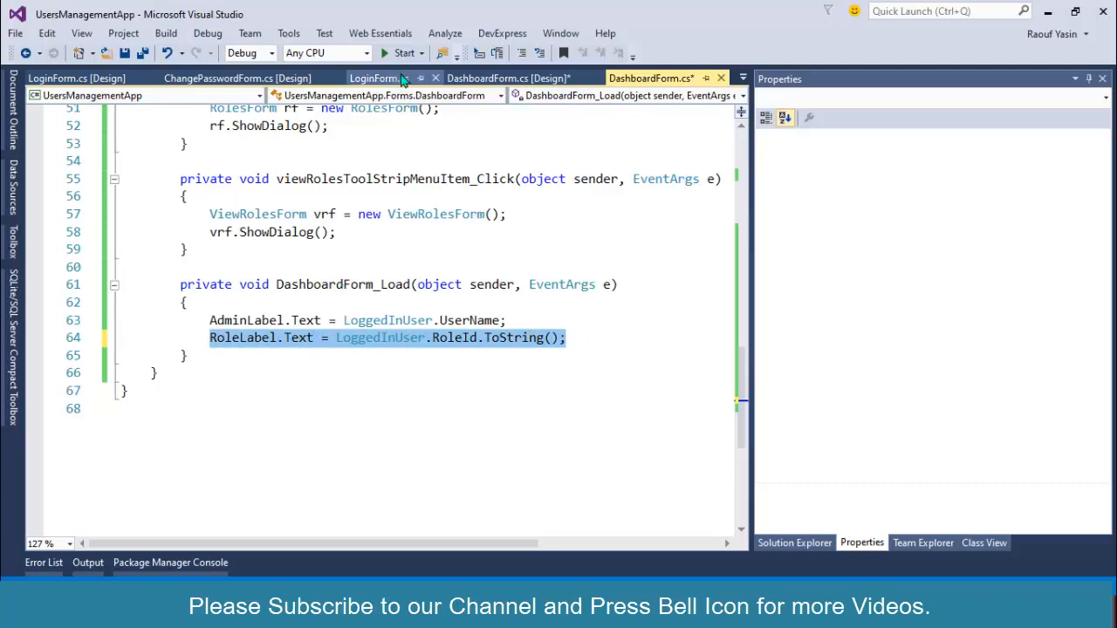
- Run the app and log in as MarkSmith, then Admin, checking the dashboard labels
left_click(402, 52)
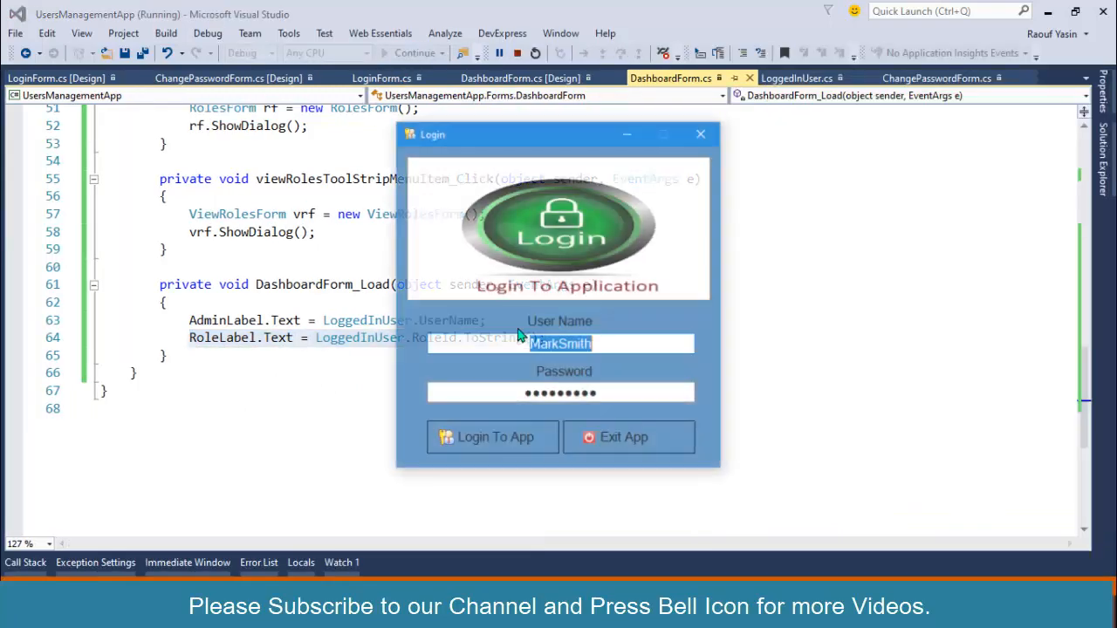
left_click(491, 438)
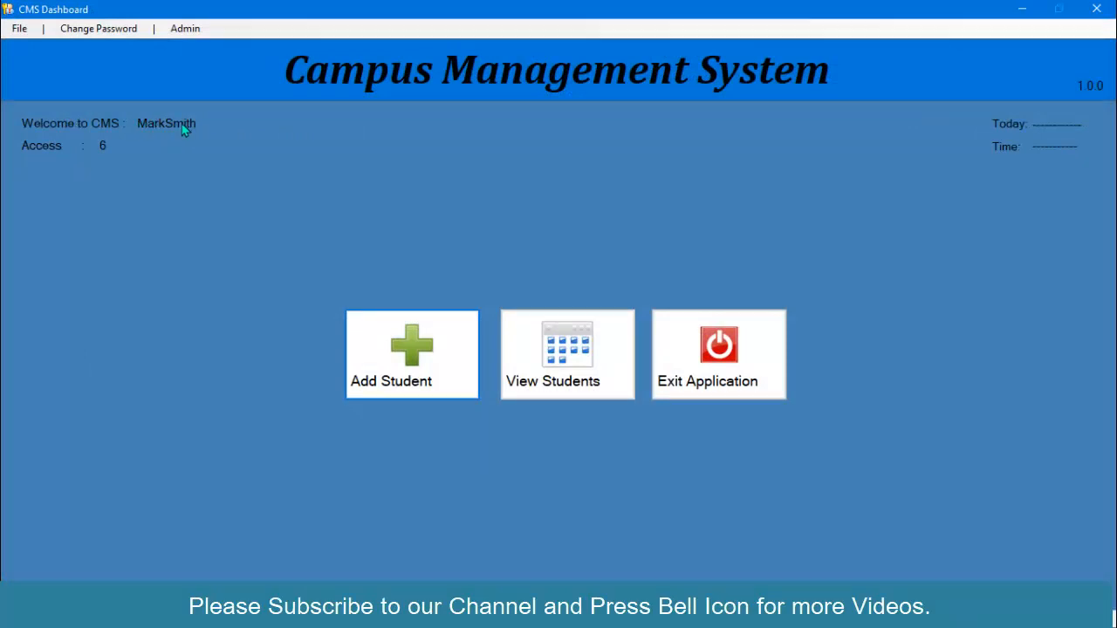
mouse_move(111, 146)
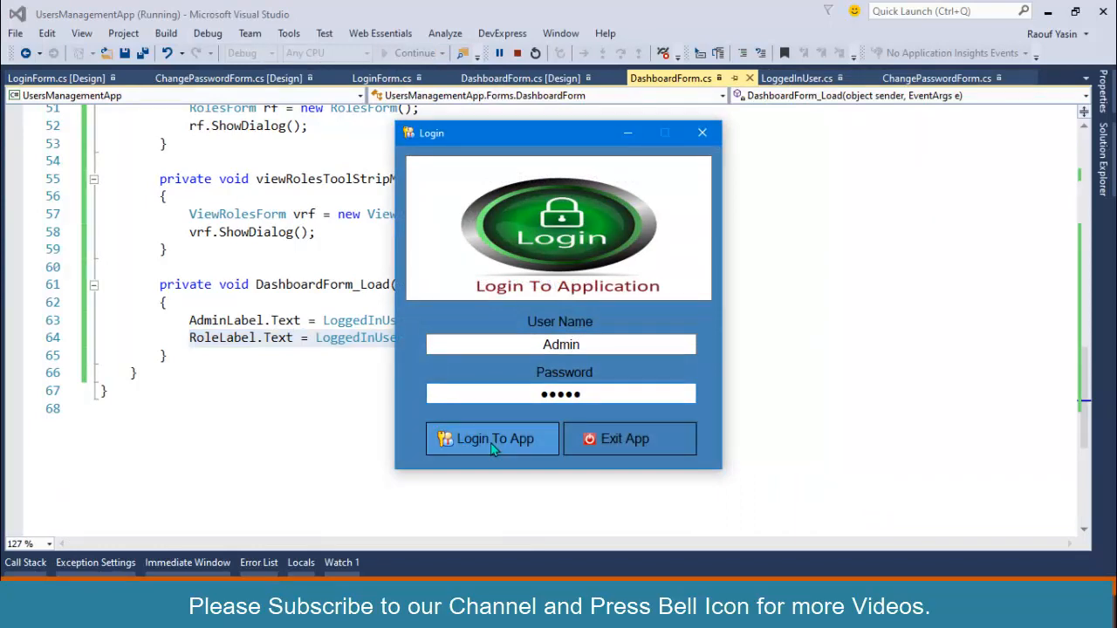
left_click(491, 439)
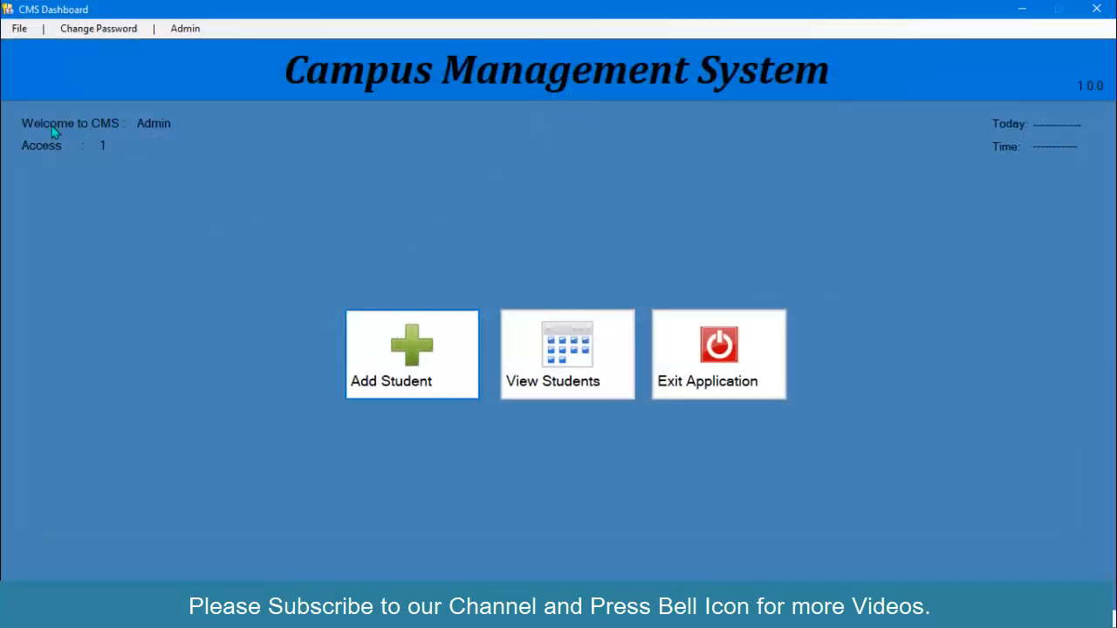
mouse_move(127, 122)
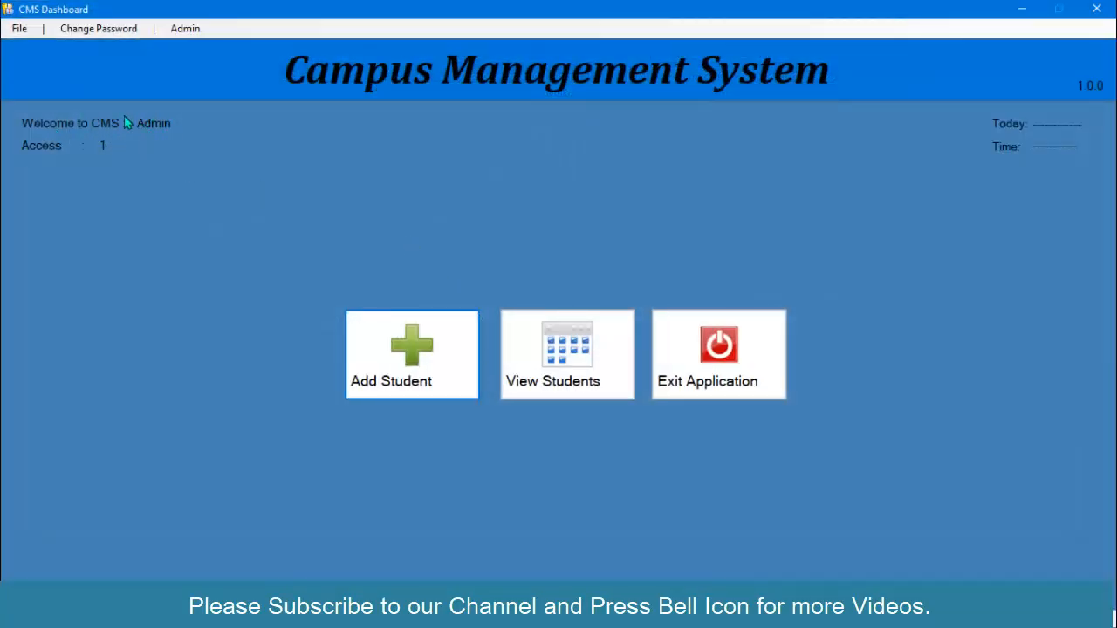
mouse_move(118, 148)
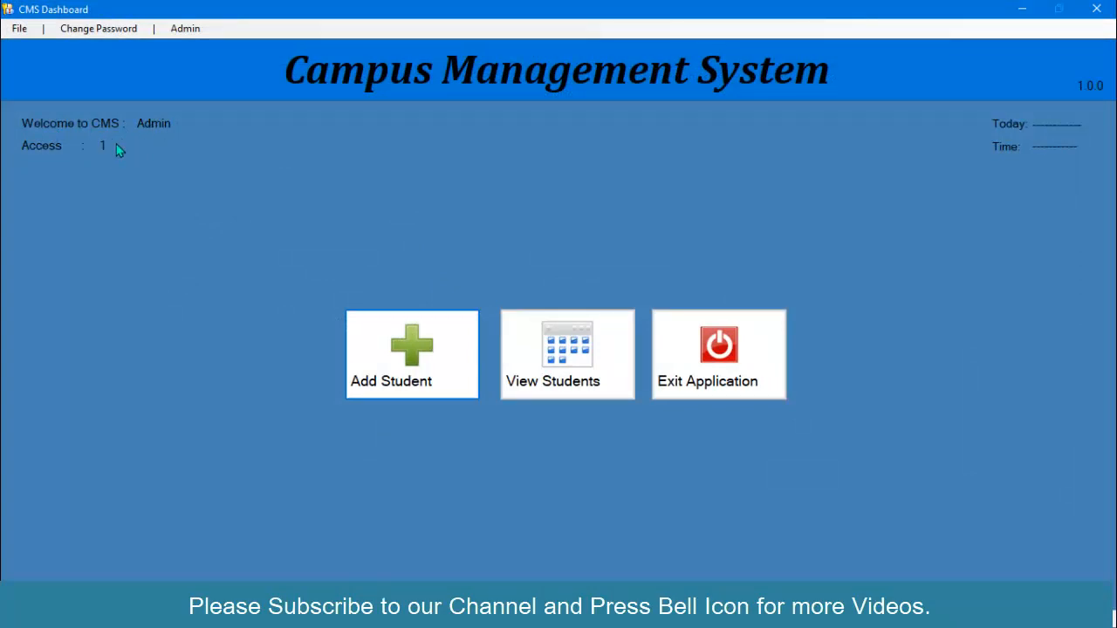
mouse_move(155, 295)
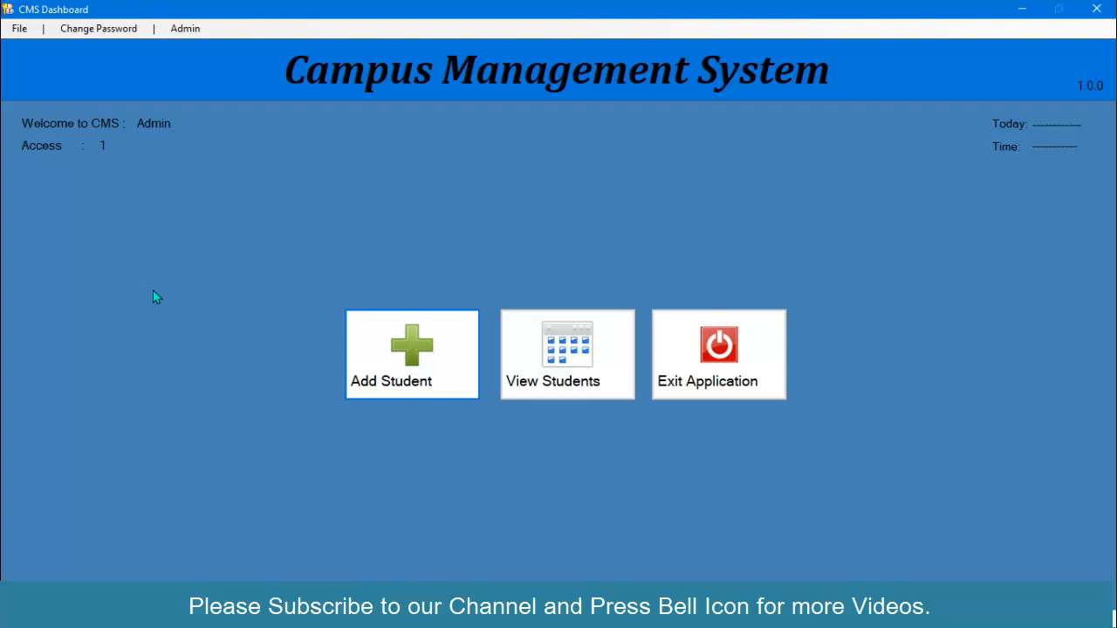
mouse_move(120, 52)
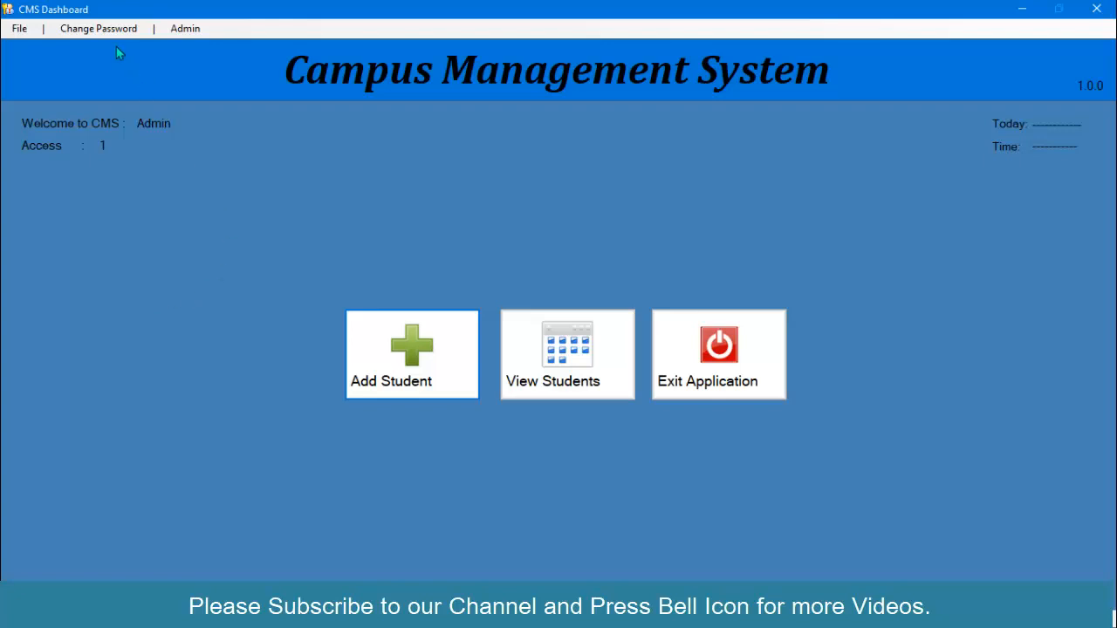
- Open Change Password from the dashboard menu and enter the old password
left_click(98, 27)
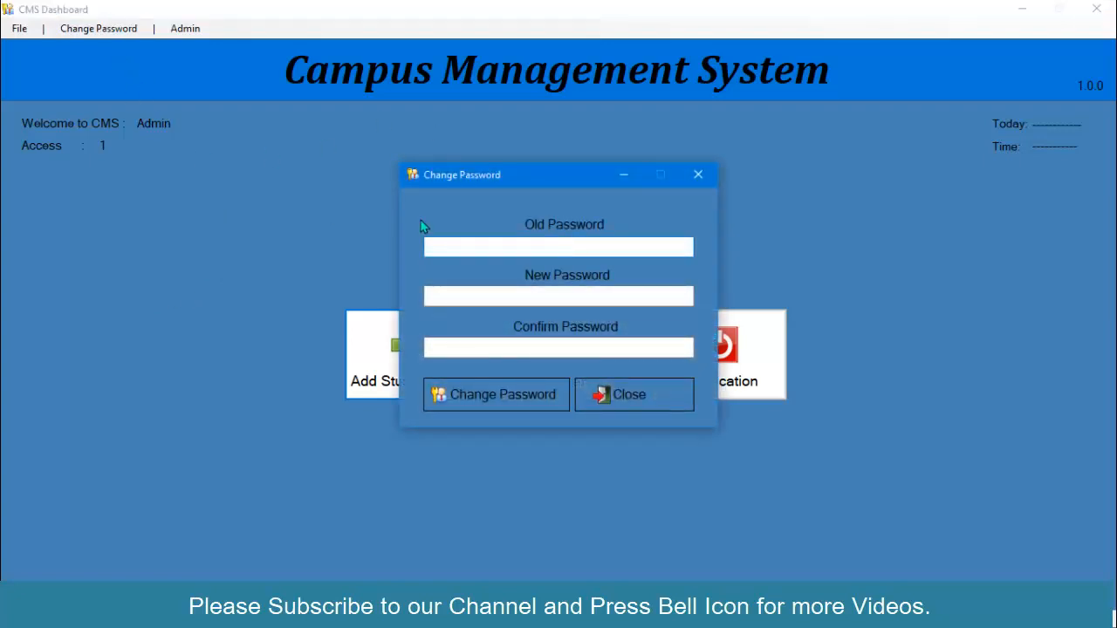
left_click(557, 247)
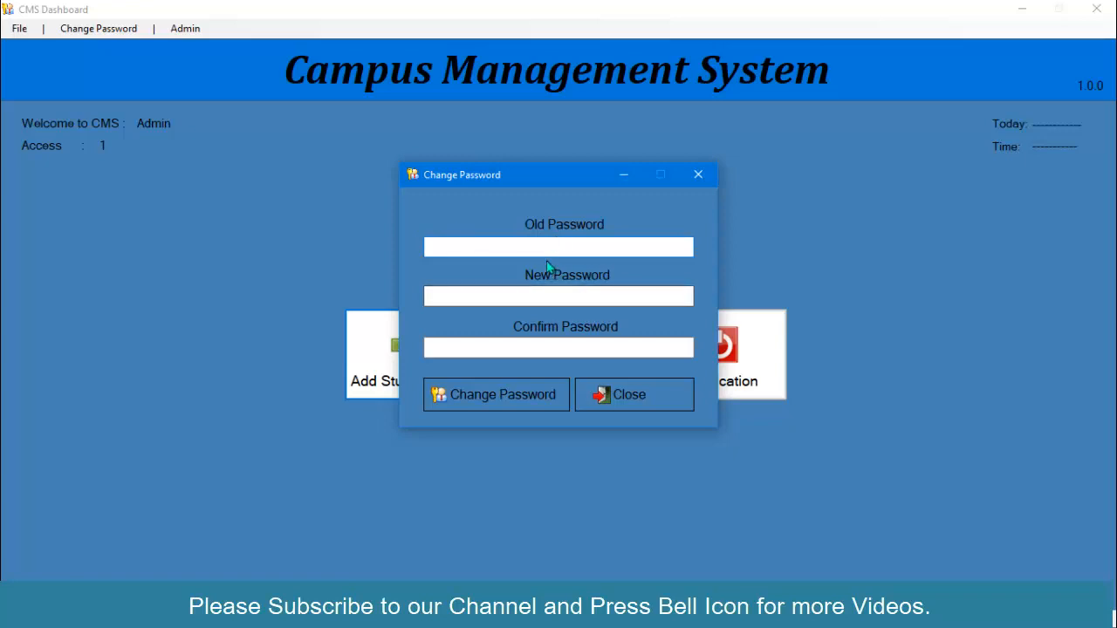
left_click(559, 247)
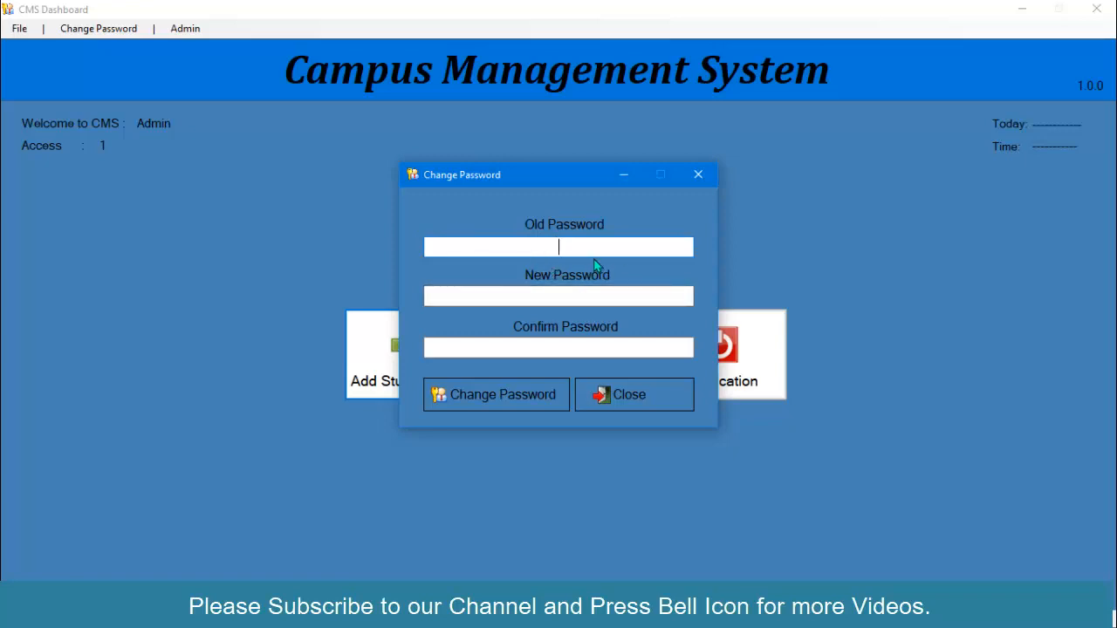
mouse_move(550, 288)
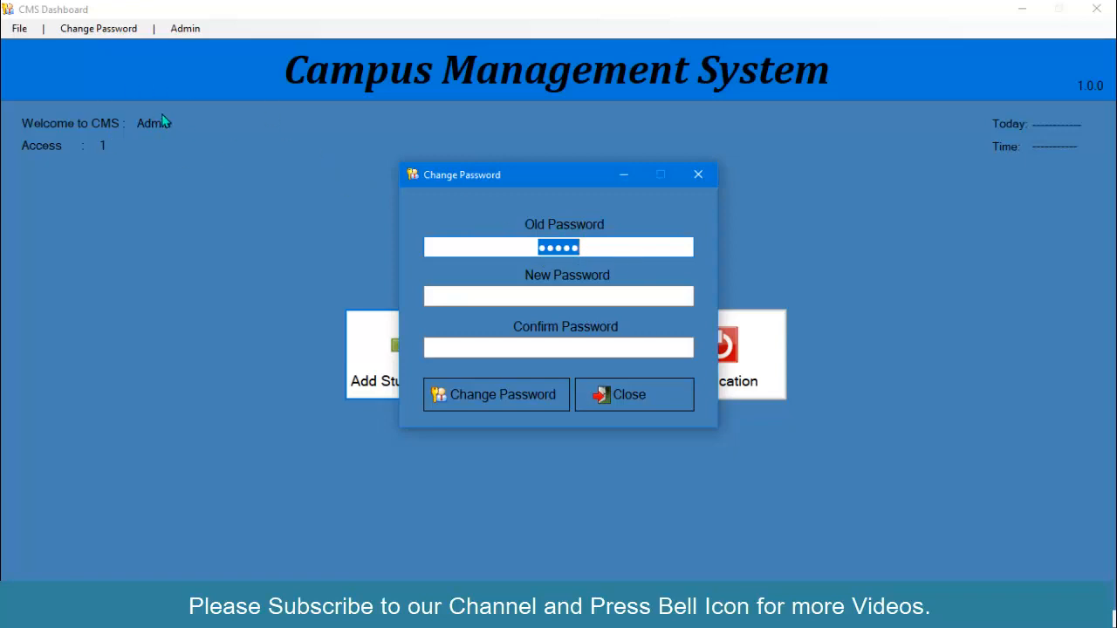
mouse_move(181, 146)
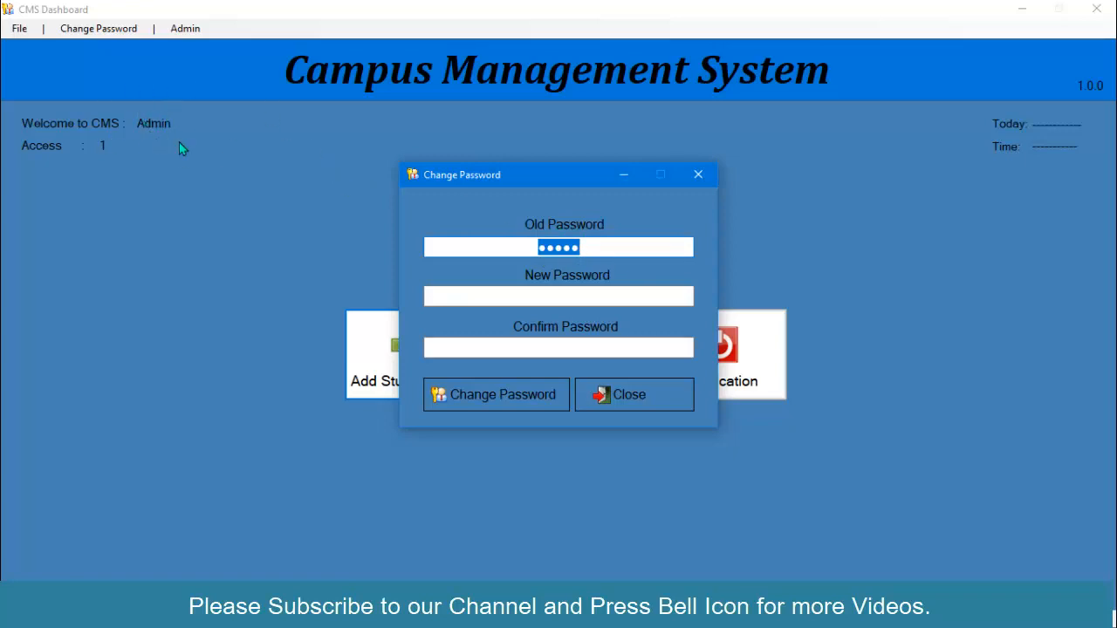
left_click(558, 296)
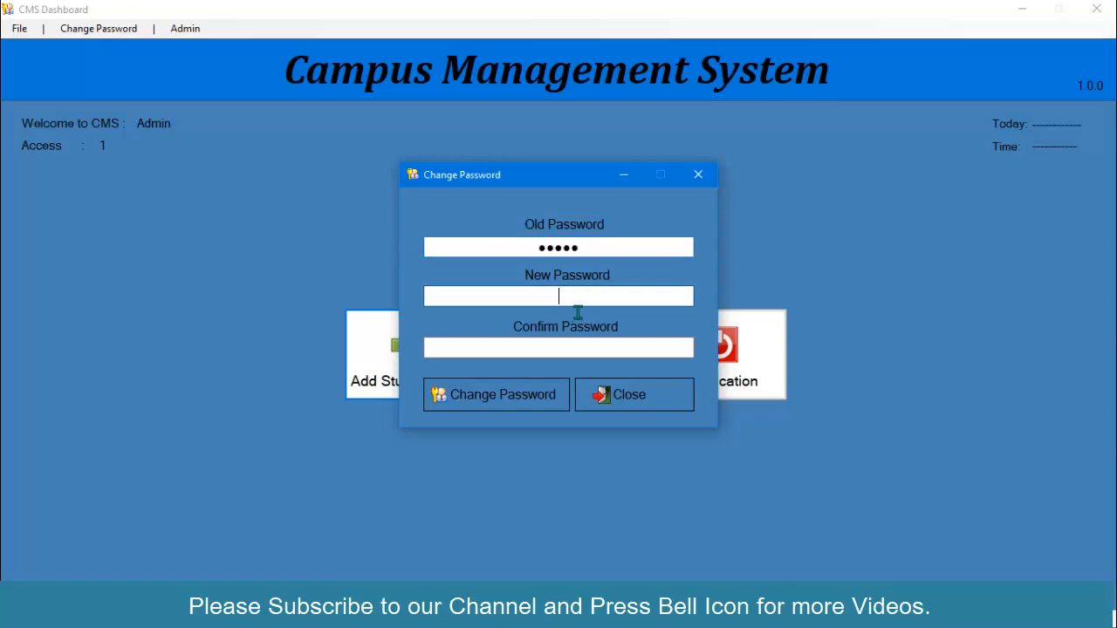